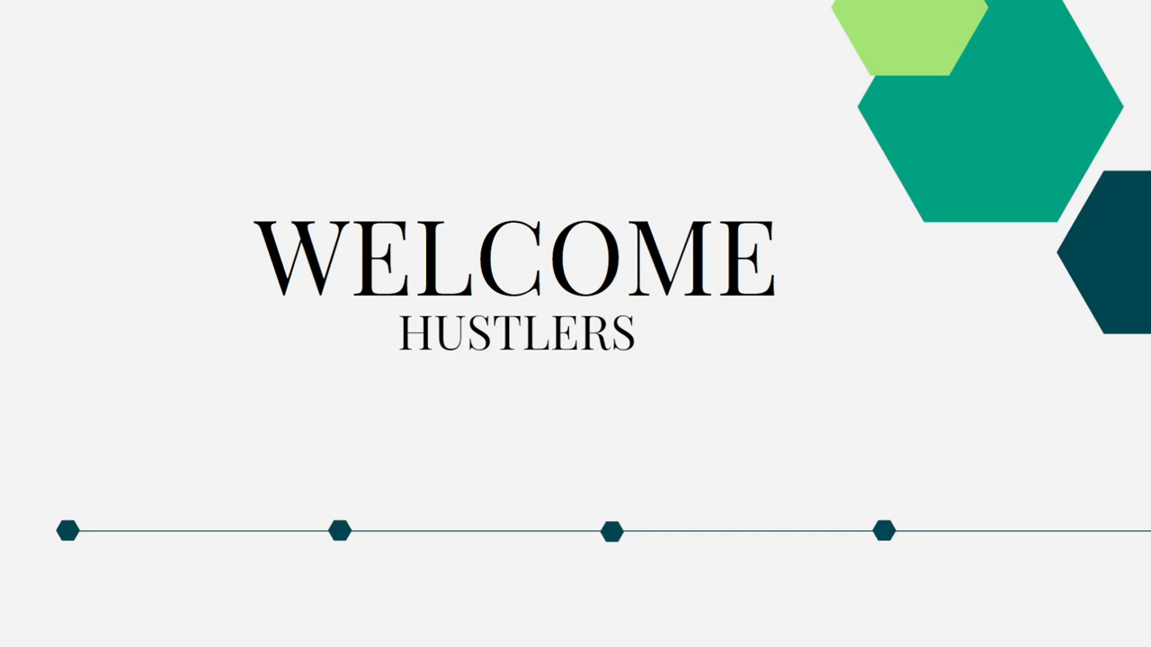
{"action": "mouse_move", "coordinate": [998, 115]}
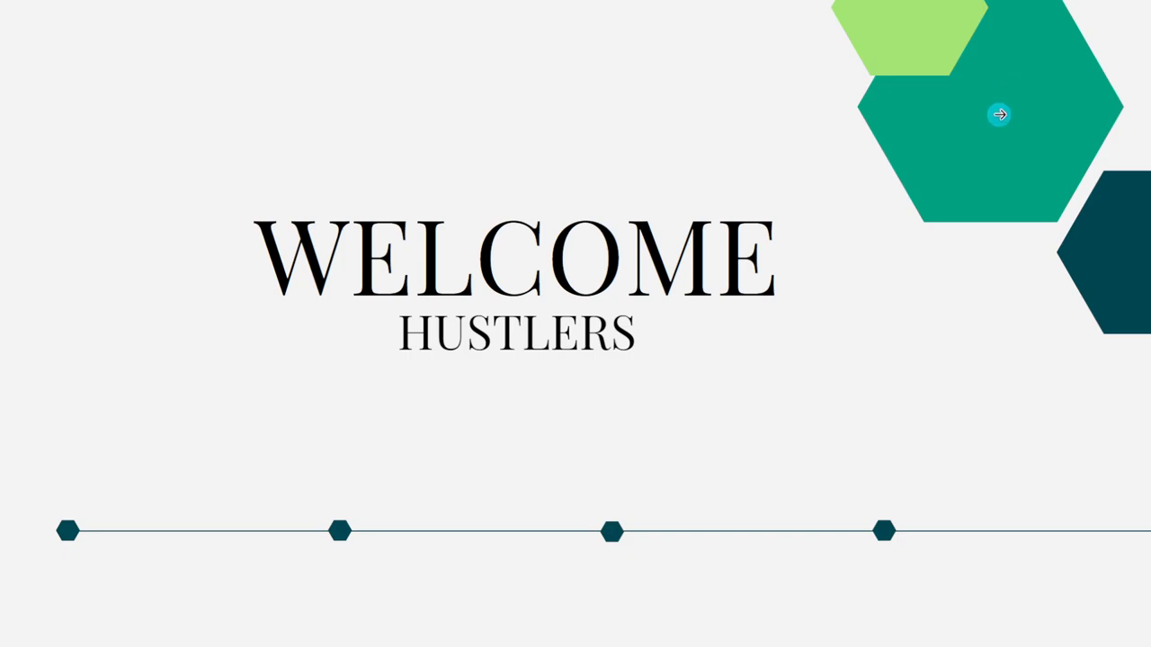
{"action": "mouse_move", "coordinate": [999, 115]}
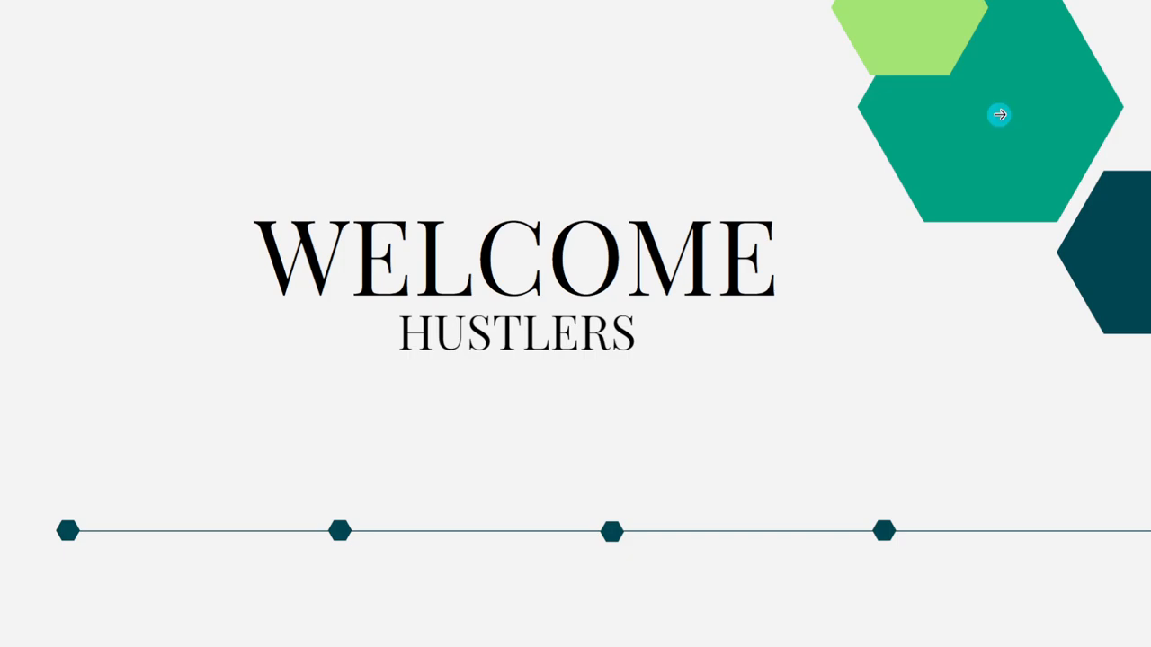
Open the company tag on problem 1729 Find Followers Count to show Tesla in the Companies list.
{"action": "left_click", "coordinate": [998, 116]}
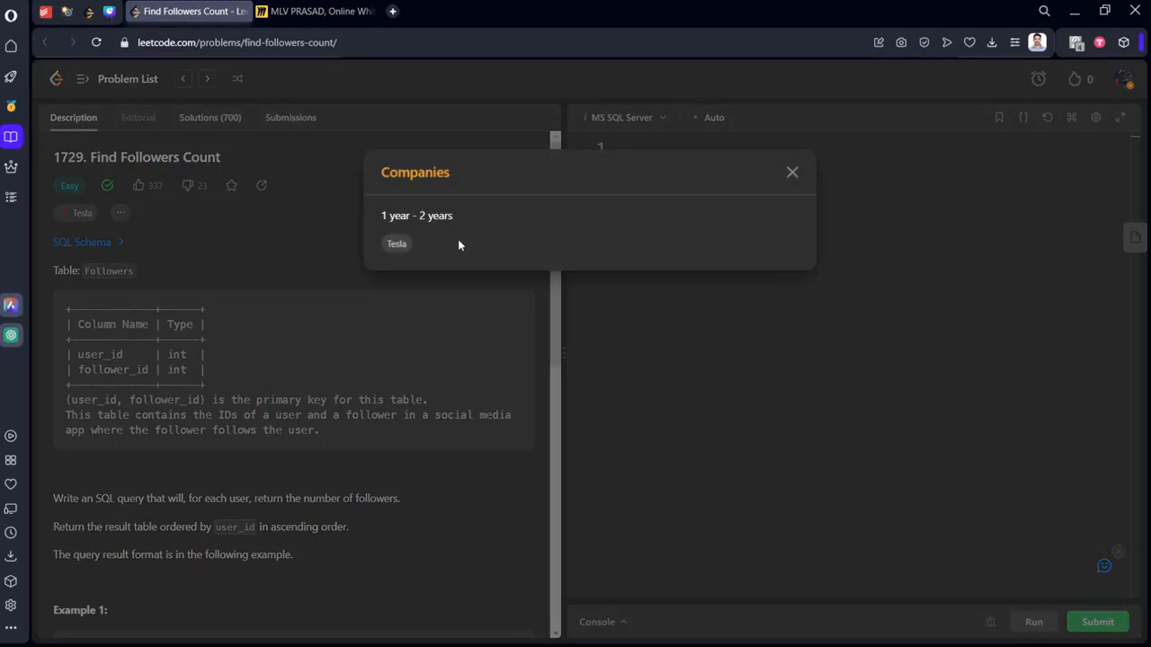
Close the Companies popup and highlight the task asking for each user's follower count.
{"action": "left_click", "coordinate": [792, 172]}
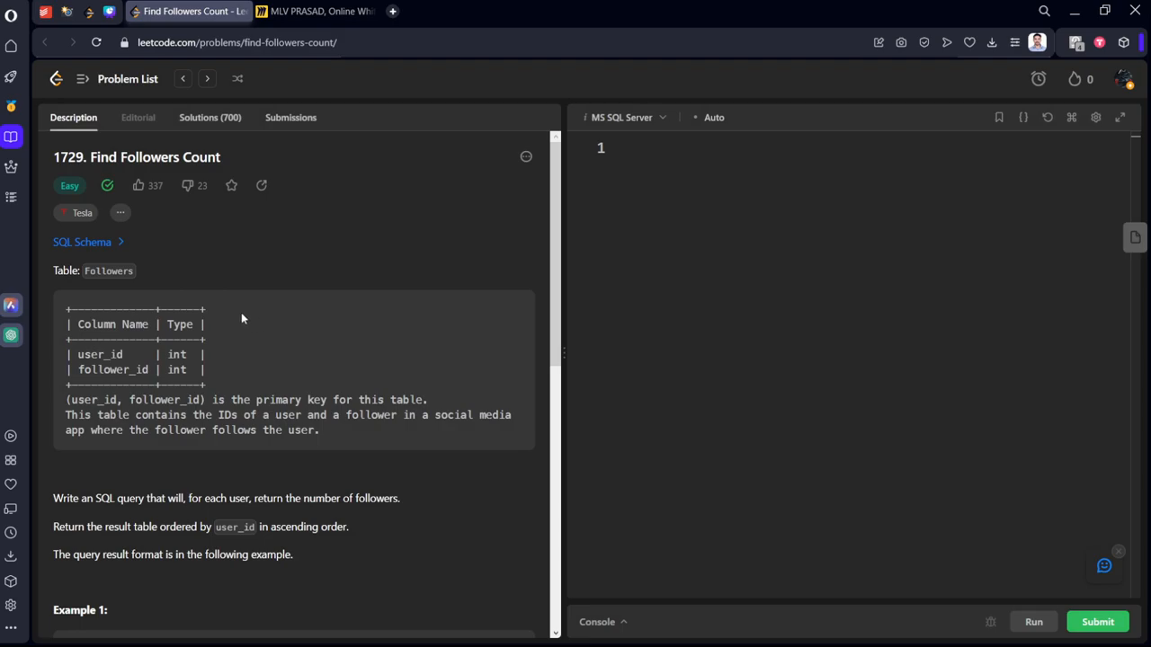
{"action": "scroll", "scroll_direction": "down", "scroll_amount": 3}
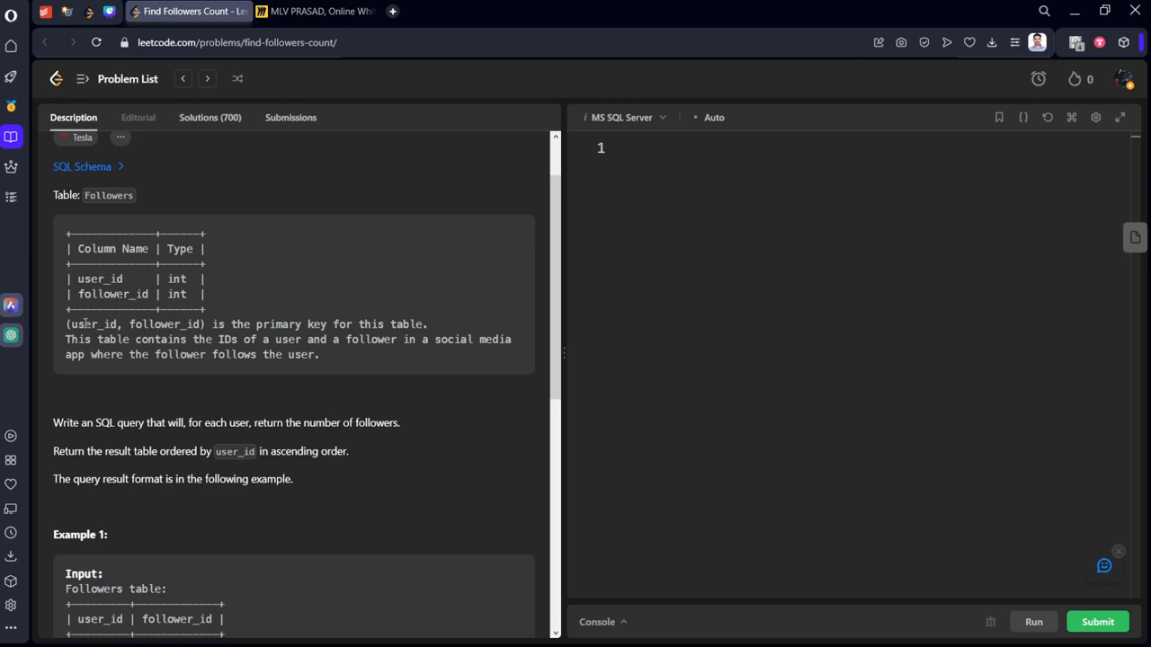
{"action": "scroll", "scroll_direction": "down", "scroll_amount": 3}
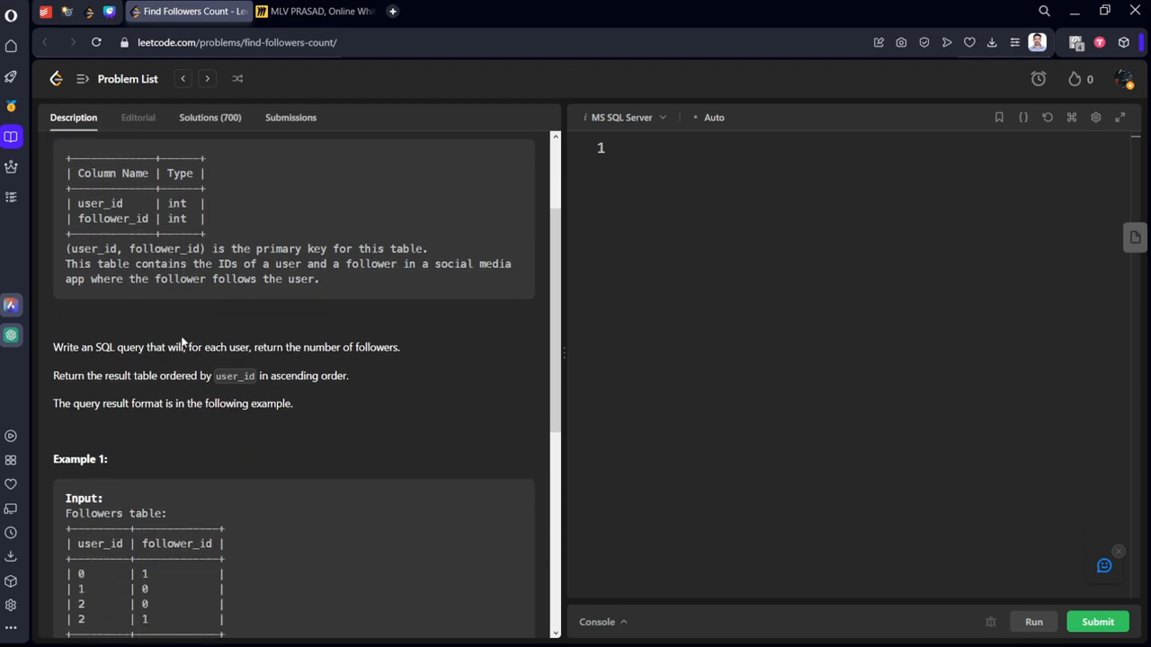
{"action": "double_click", "coordinate": [65, 347]}
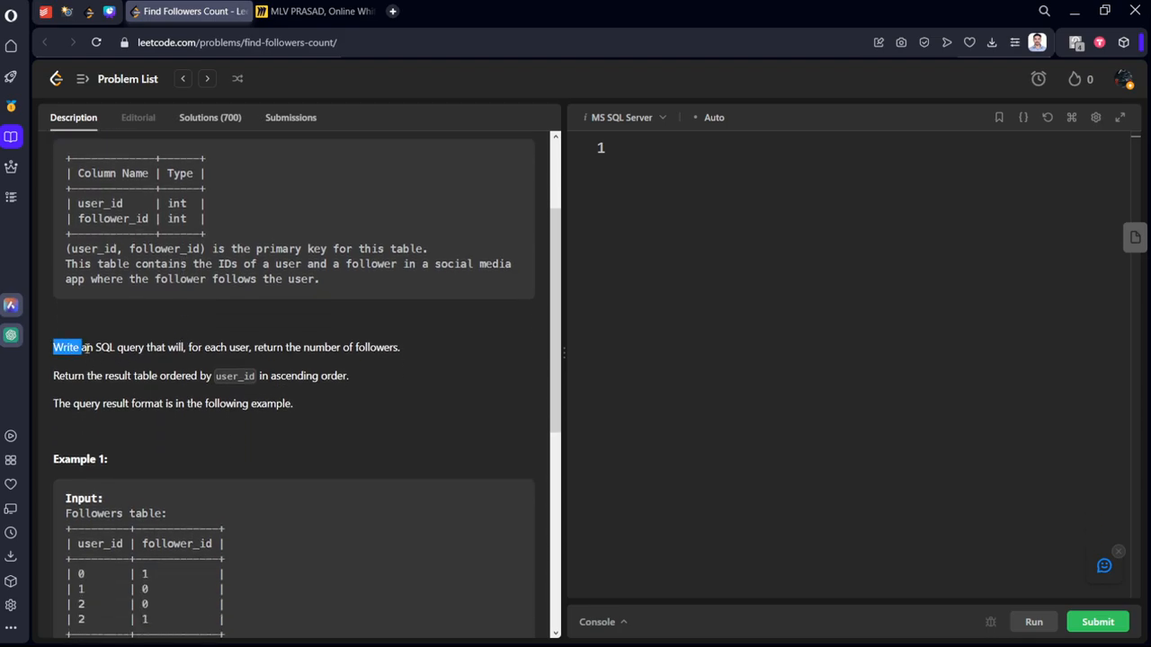
{"action": "left_click_drag", "start_coordinate": [53, 347], "coordinate": [255, 347]}
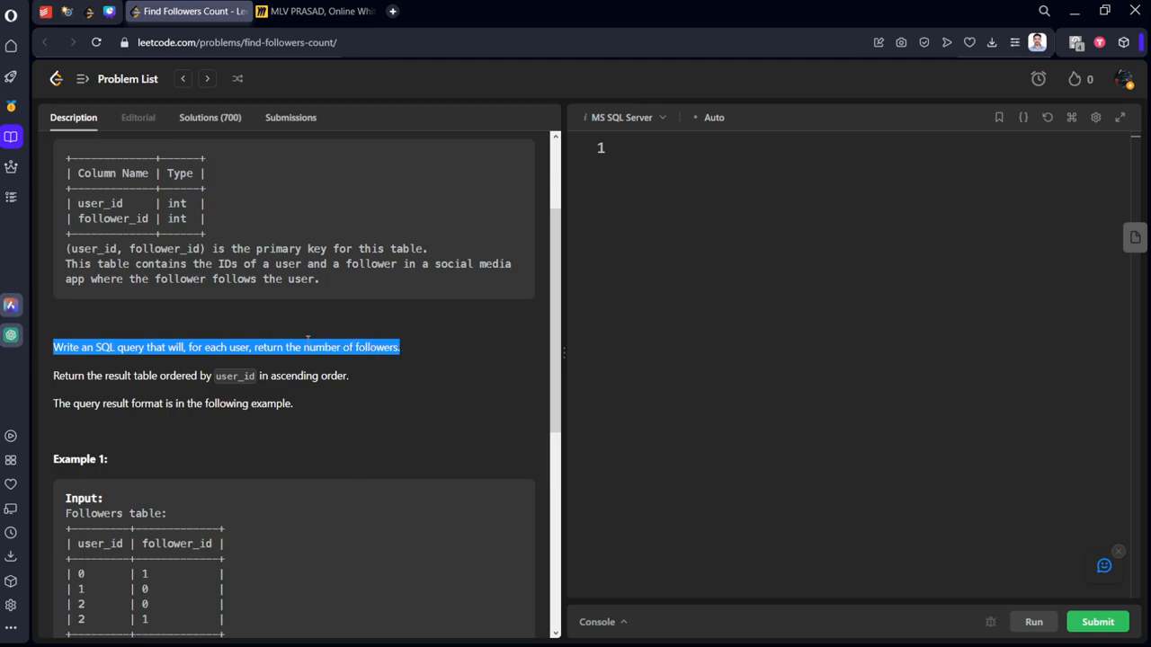
Highlight the order-by-user_id requirement, review Example 1, and bring up the Miro whiteboard.
{"action": "scroll", "scroll_direction": "down", "scroll_amount": 3}
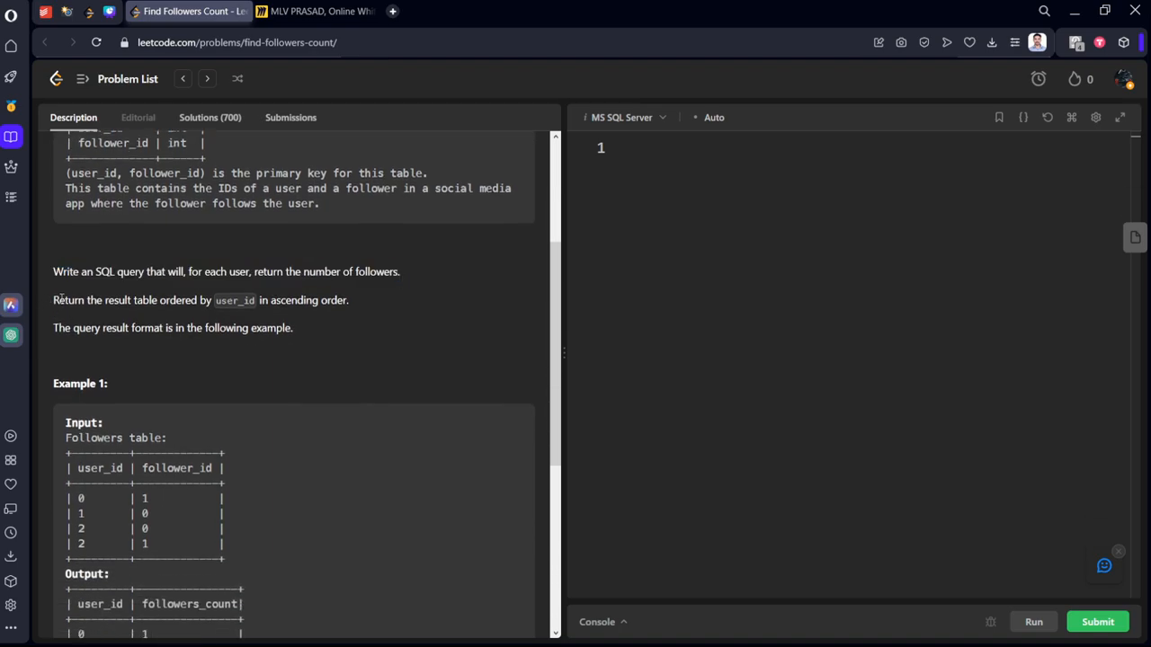
{"action": "left_click_drag", "start_coordinate": [53, 299], "coordinate": [349, 299]}
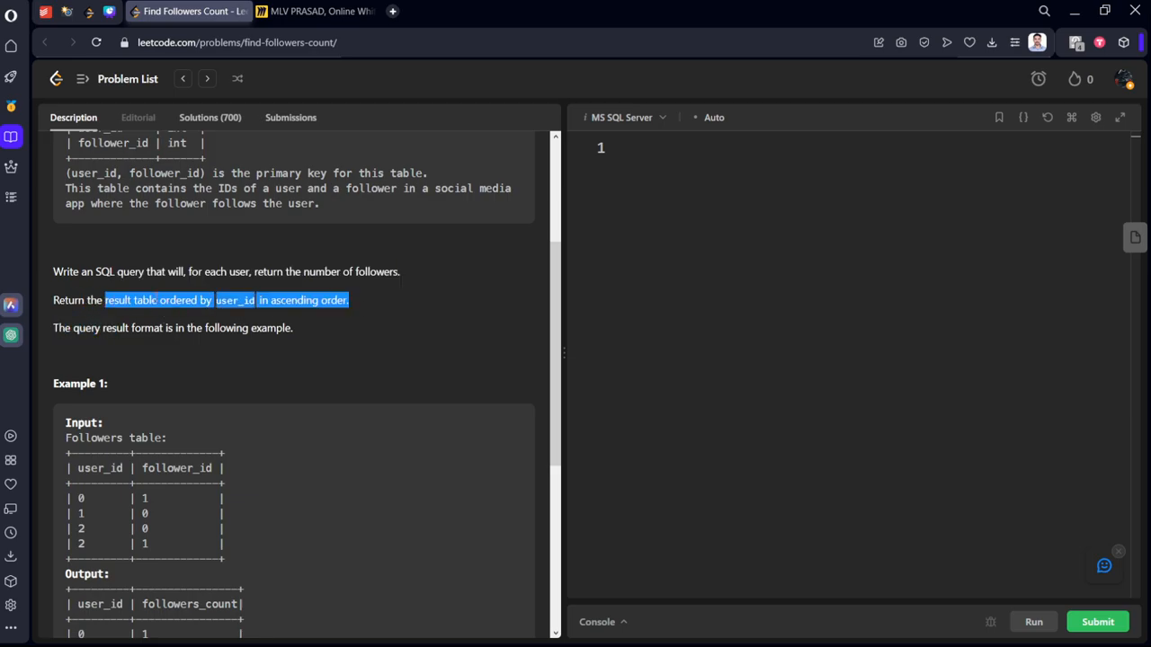
{"action": "scroll", "scroll_direction": "down", "scroll_amount": 3}
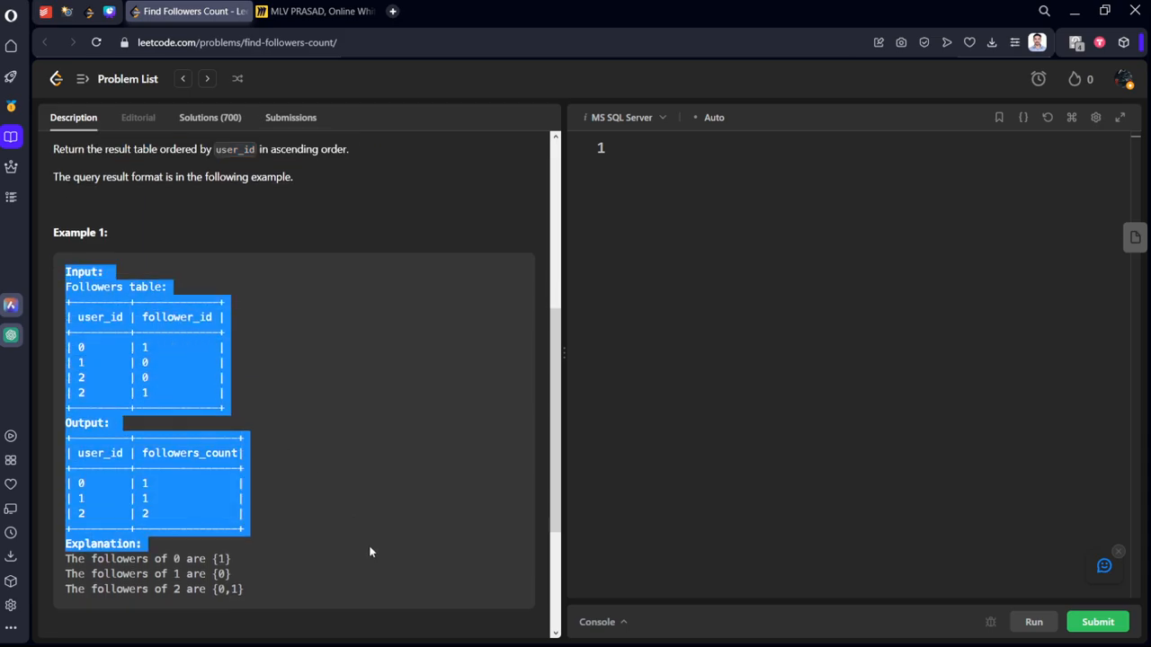
{"action": "left_click", "coordinate": [310, 11]}
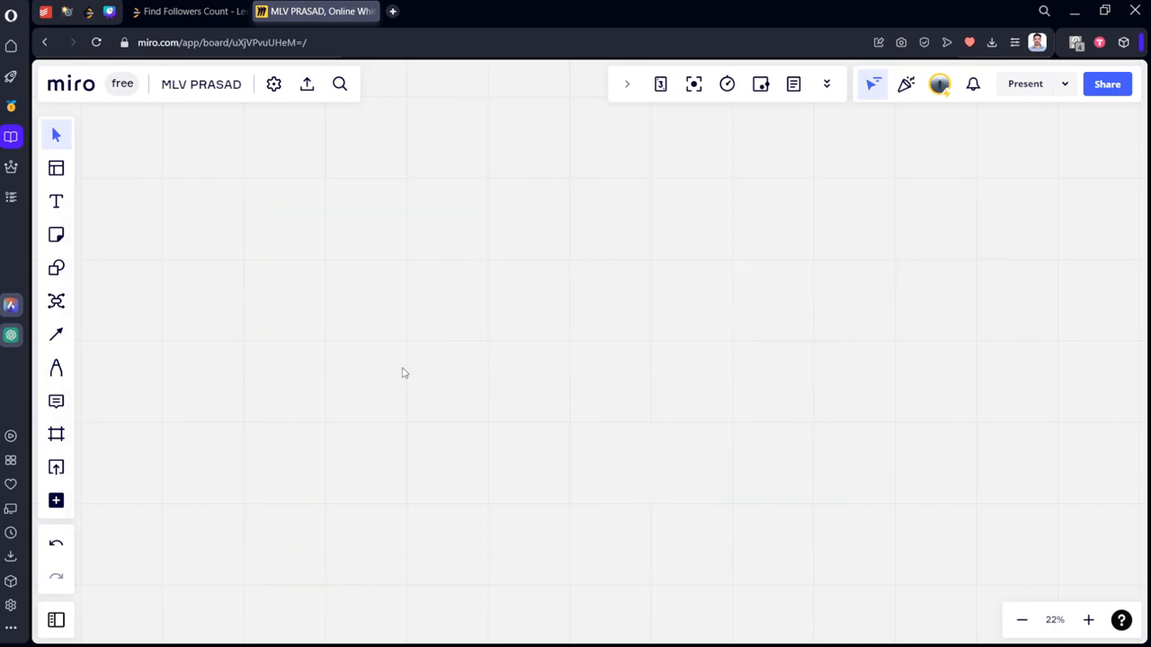
Freehand-sketch user 0 with a circled count of 1 and user 1 linked to follower 0.
{"action": "left_click", "coordinate": [56, 201]}
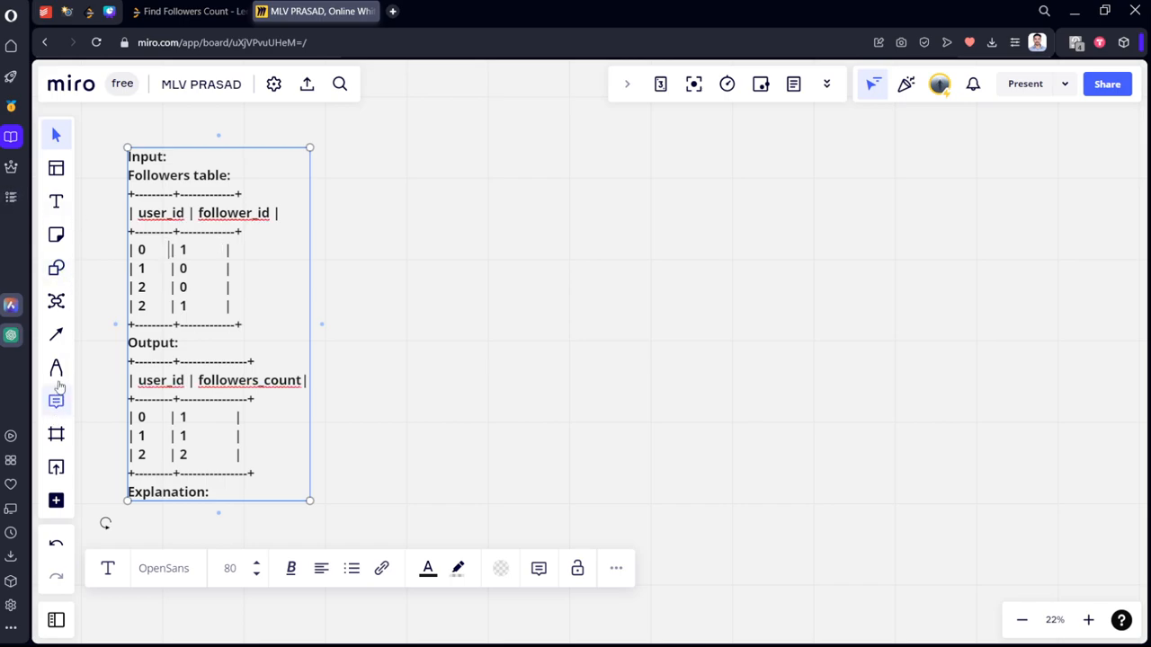
{"action": "left_click", "coordinate": [56, 368]}
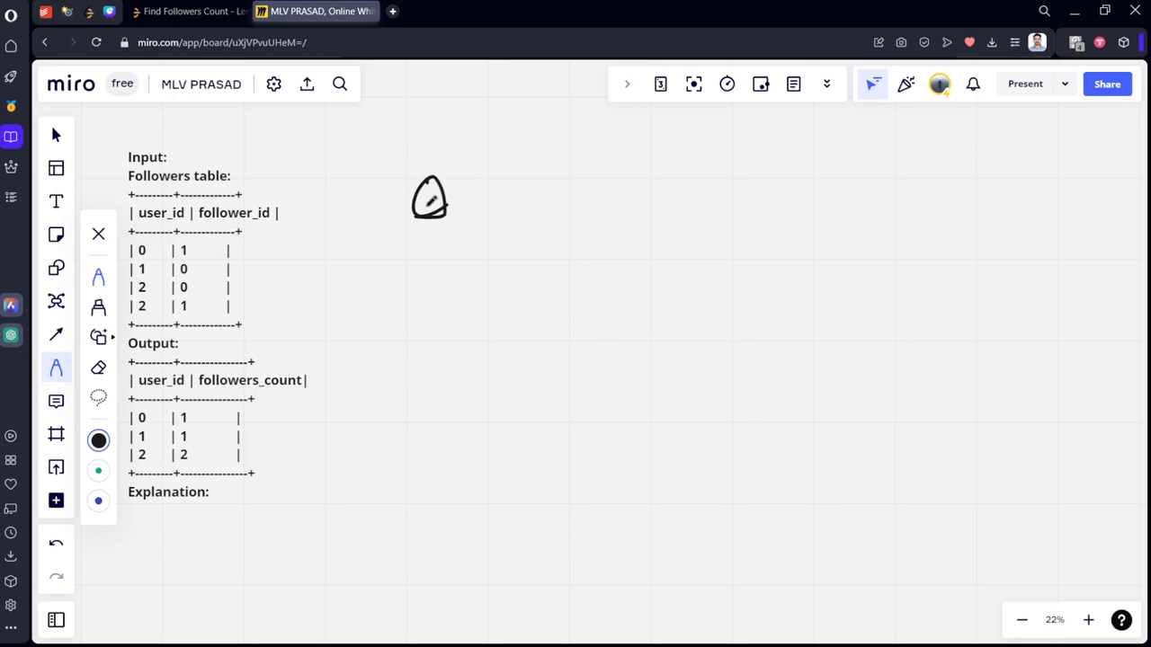
{"action": "left_click_drag", "start_coordinate": [485, 196], "coordinate": [531, 189]}
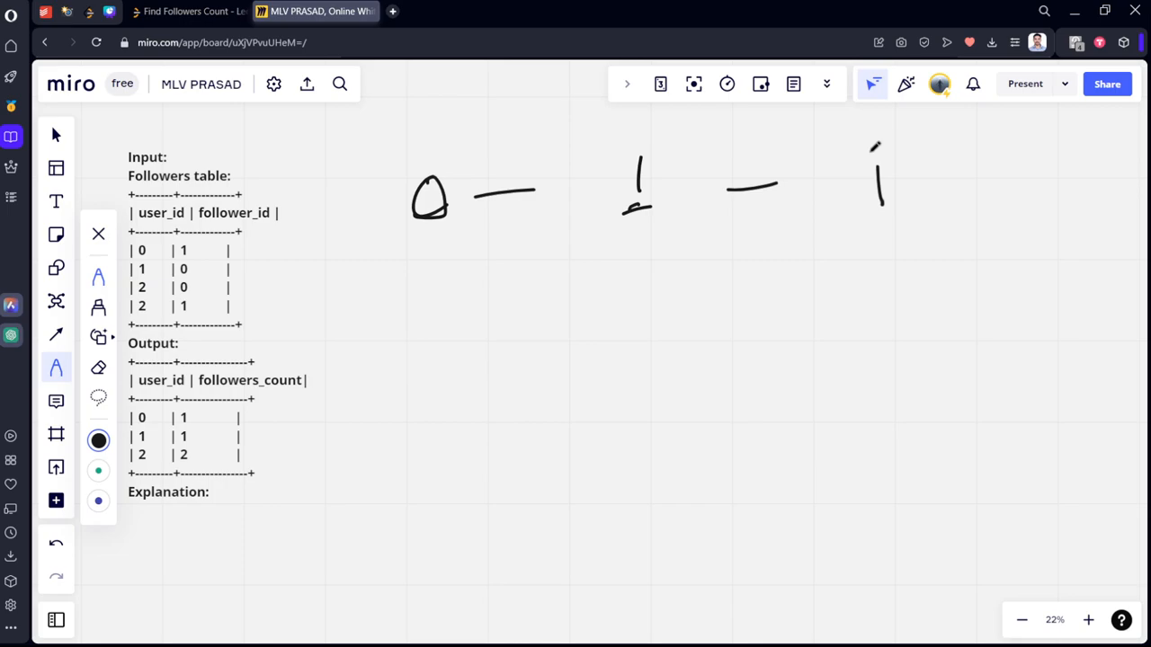
{"action": "left_click_drag", "start_coordinate": [881, 144], "coordinate": [966, 140]}
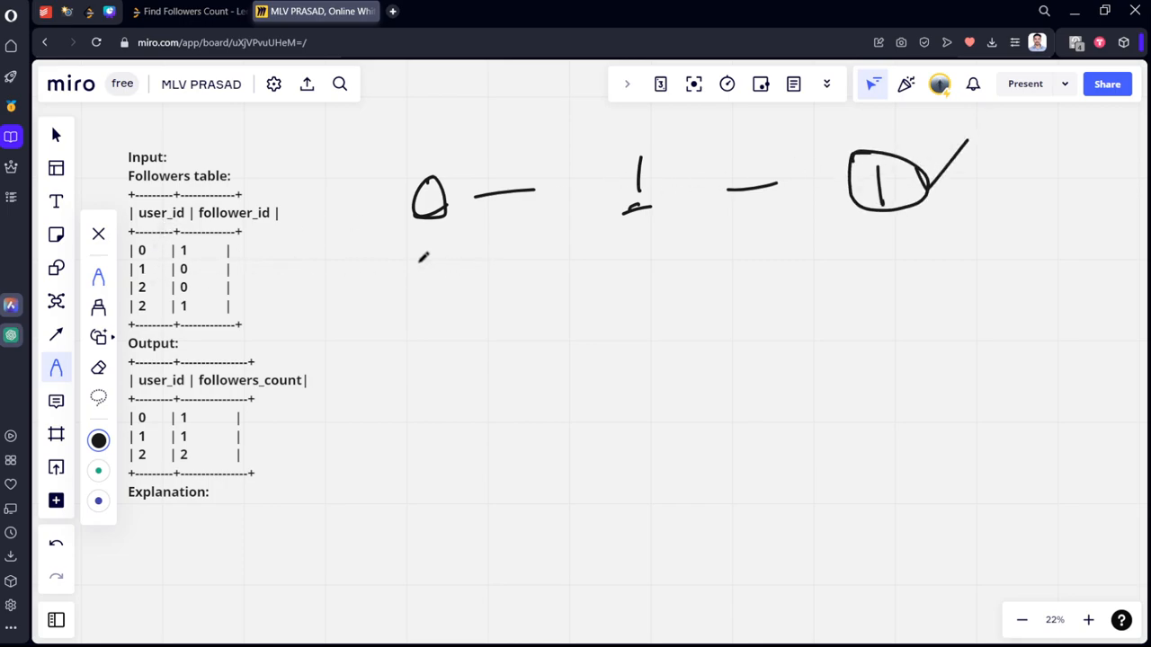
{"action": "left_click_drag", "start_coordinate": [409, 265], "coordinate": [450, 306]}
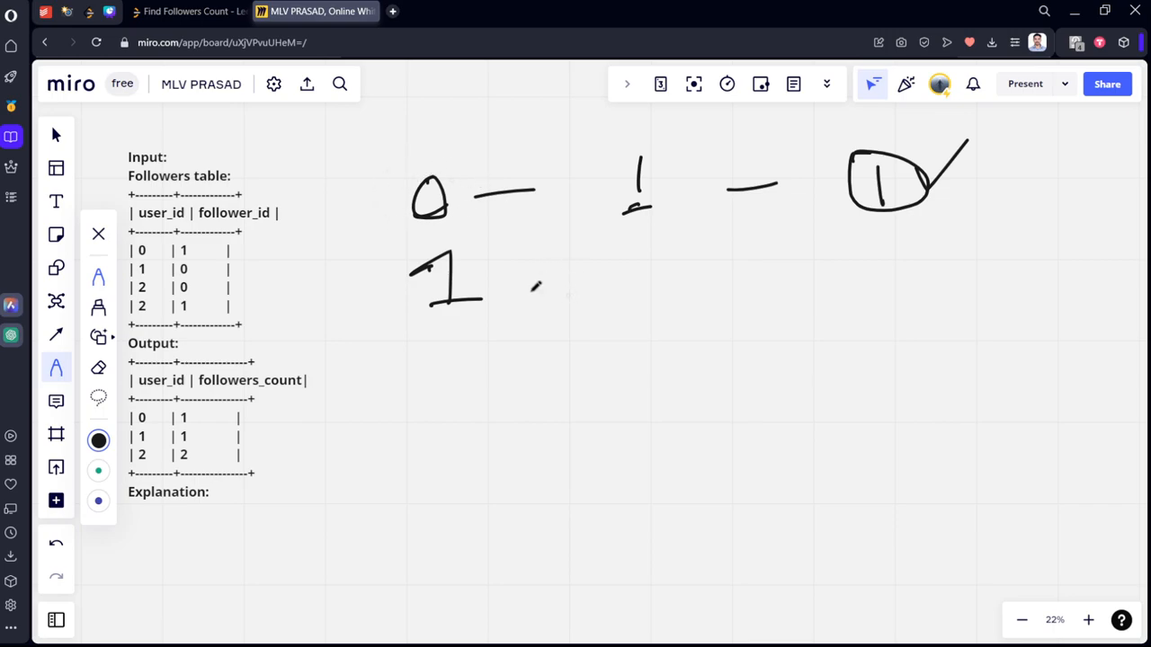
{"action": "left_click_drag", "start_coordinate": [513, 283], "coordinate": [665, 265]}
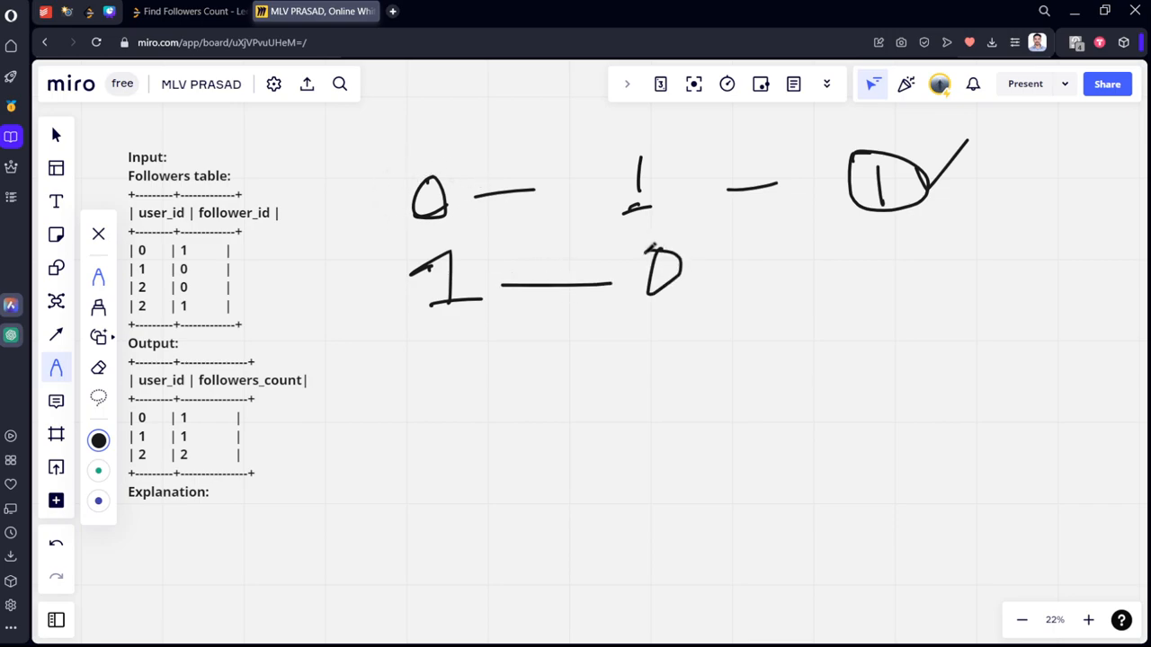
Sketch user 2 with followers 0 and 1, circle count 2, separate the rows, and return to LeetCode.
{"action": "left_click_drag", "start_coordinate": [746, 269], "coordinate": [823, 269]}
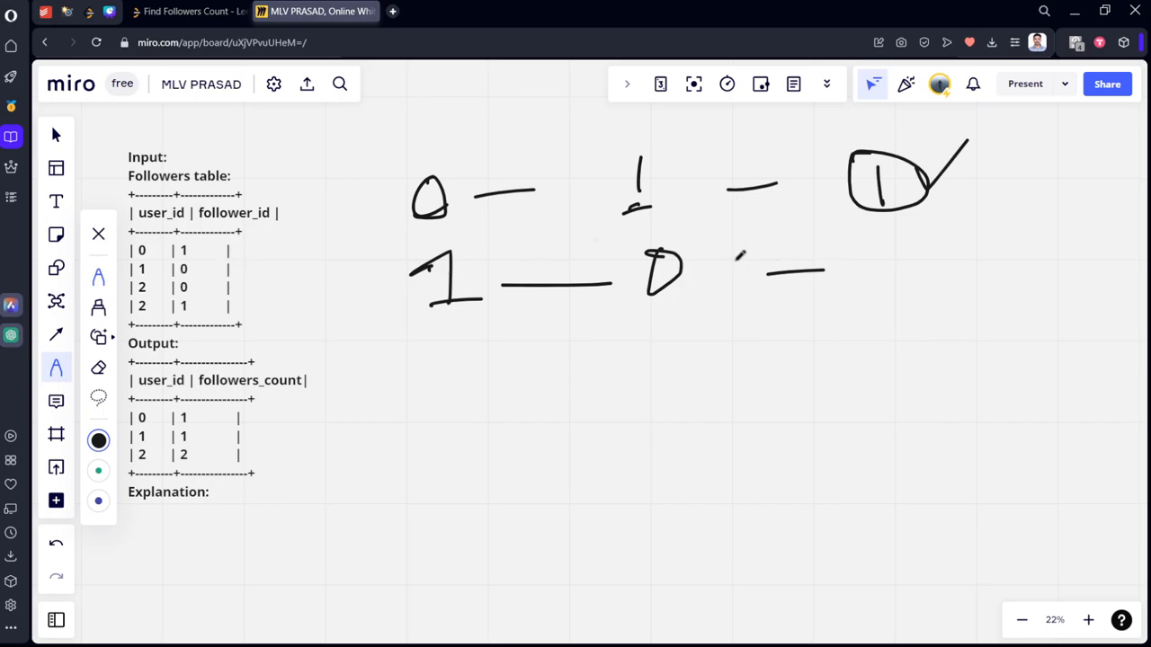
{"action": "left_click_drag", "start_coordinate": [845, 238], "coordinate": [931, 311]}
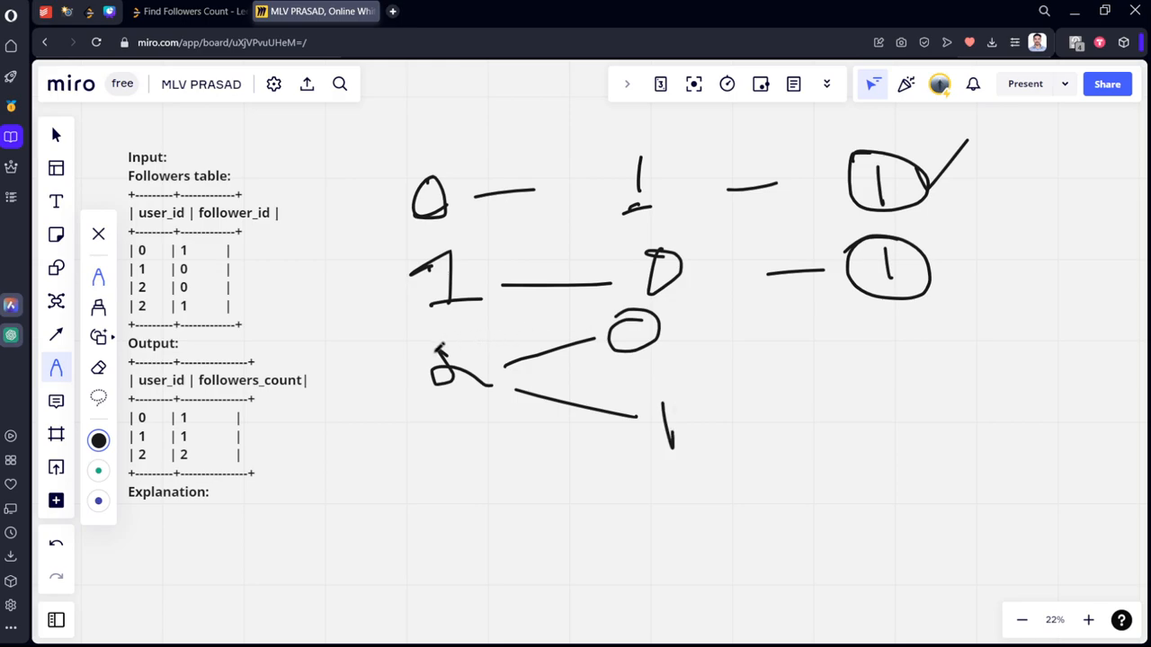
{"action": "left_click_drag", "start_coordinate": [728, 332], "coordinate": [782, 432]}
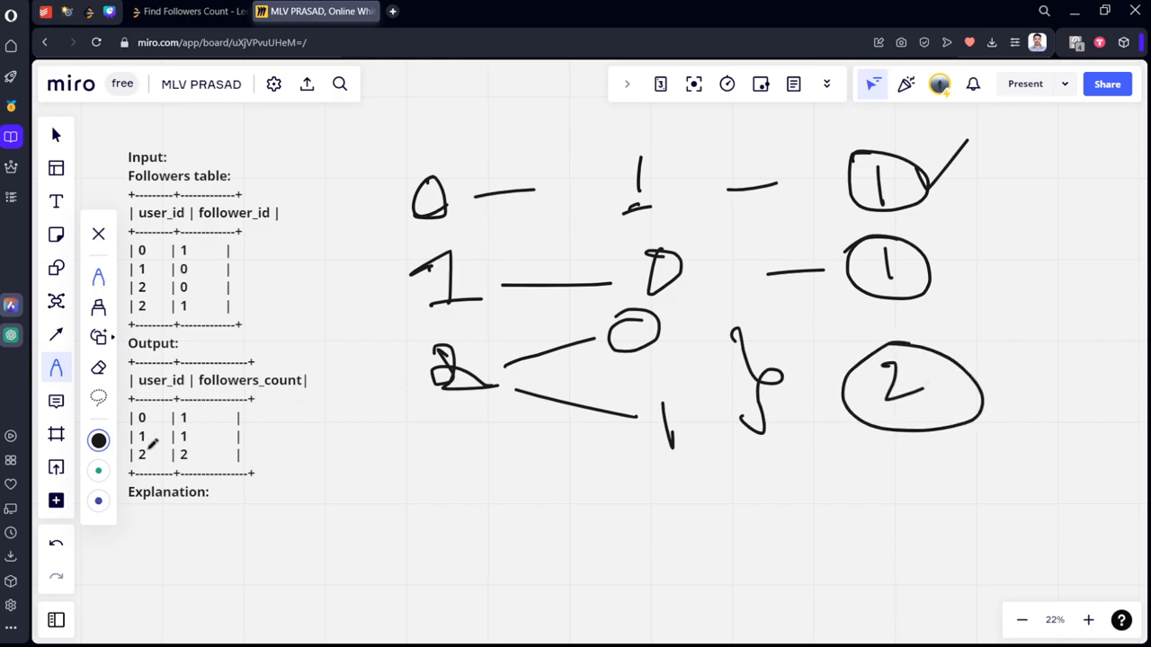
{"action": "left_click_drag", "start_coordinate": [436, 232], "coordinate": [935, 221]}
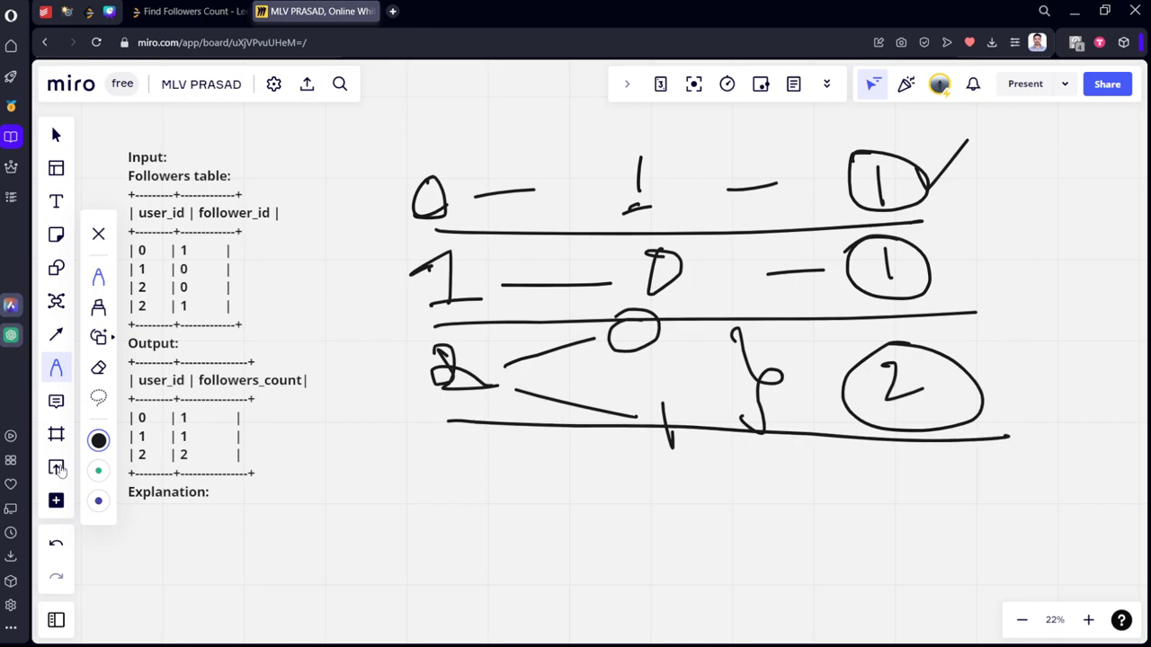
{"action": "left_click_drag", "start_coordinate": [220, 418], "coordinate": [261, 504]}
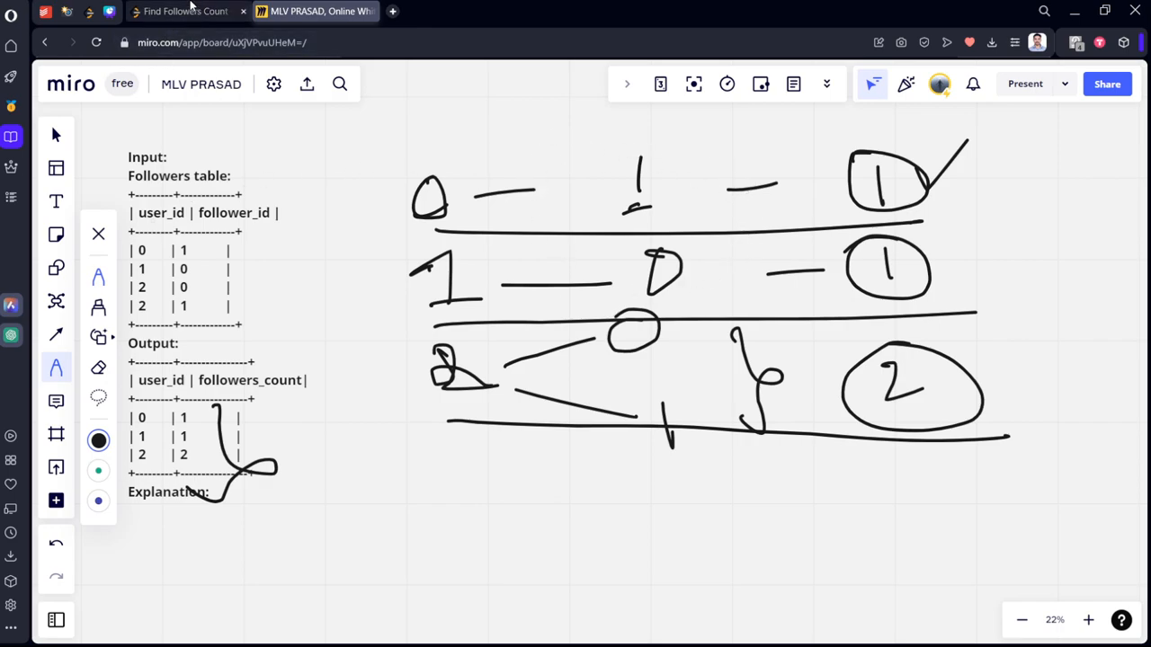
{"action": "left_click", "coordinate": [189, 11]}
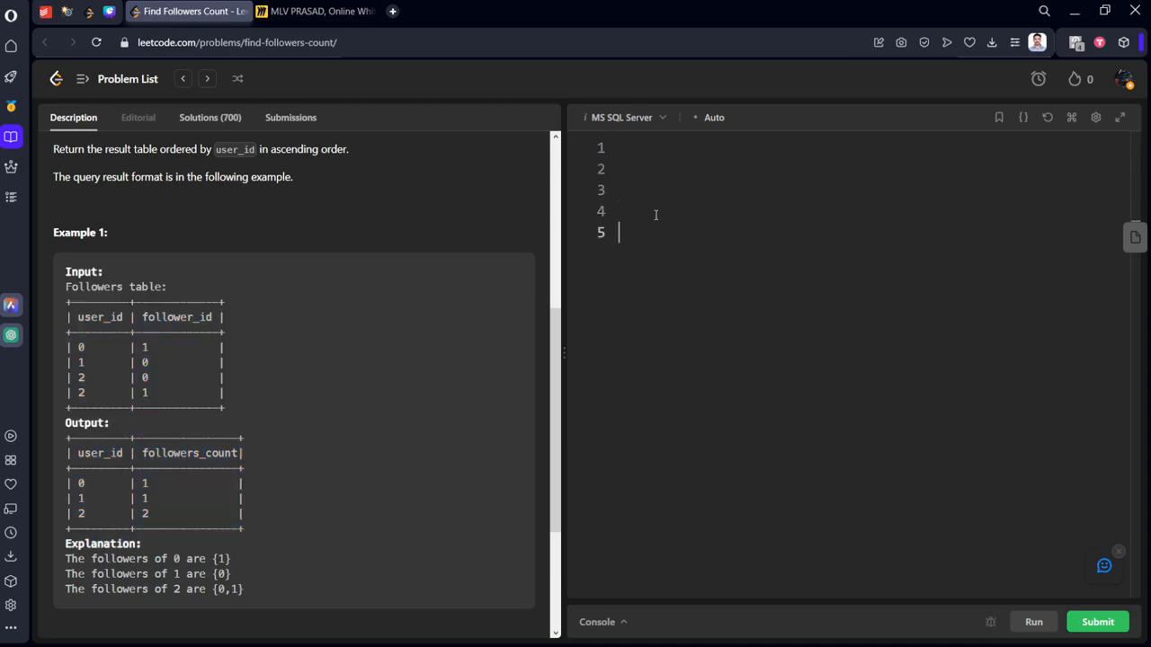
Type the query's FROM Followers GROUP BY user_id clauses, fixing typos along the way.
{"action": "type", "text": "frto"}
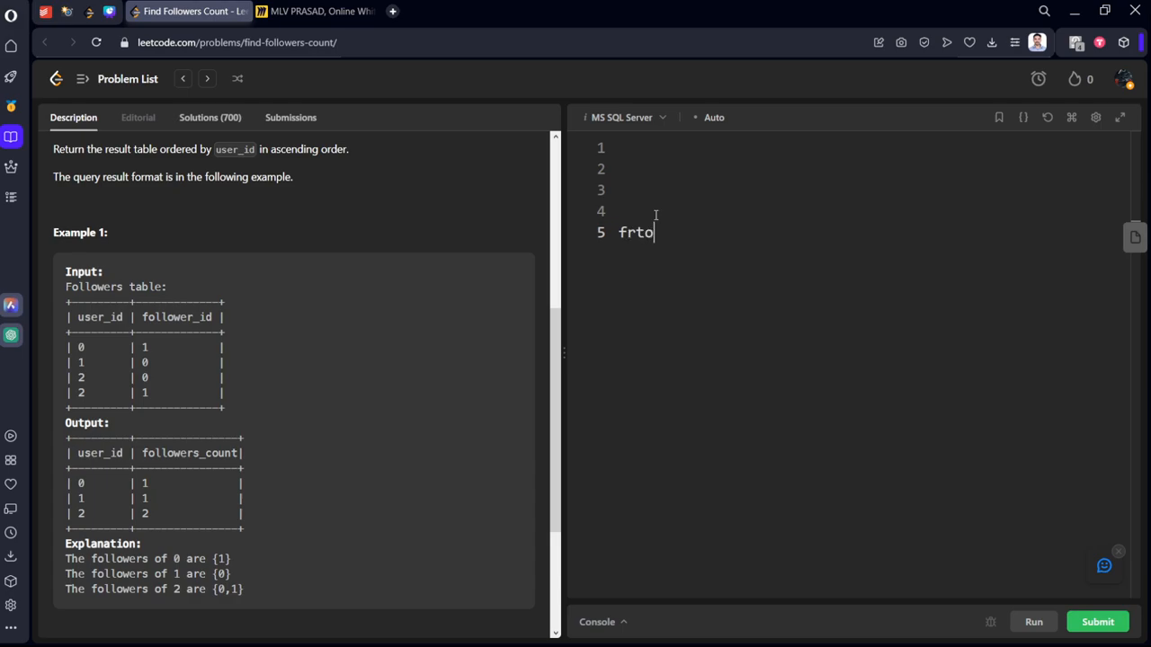
{"action": "key", "text": "Backspace"}
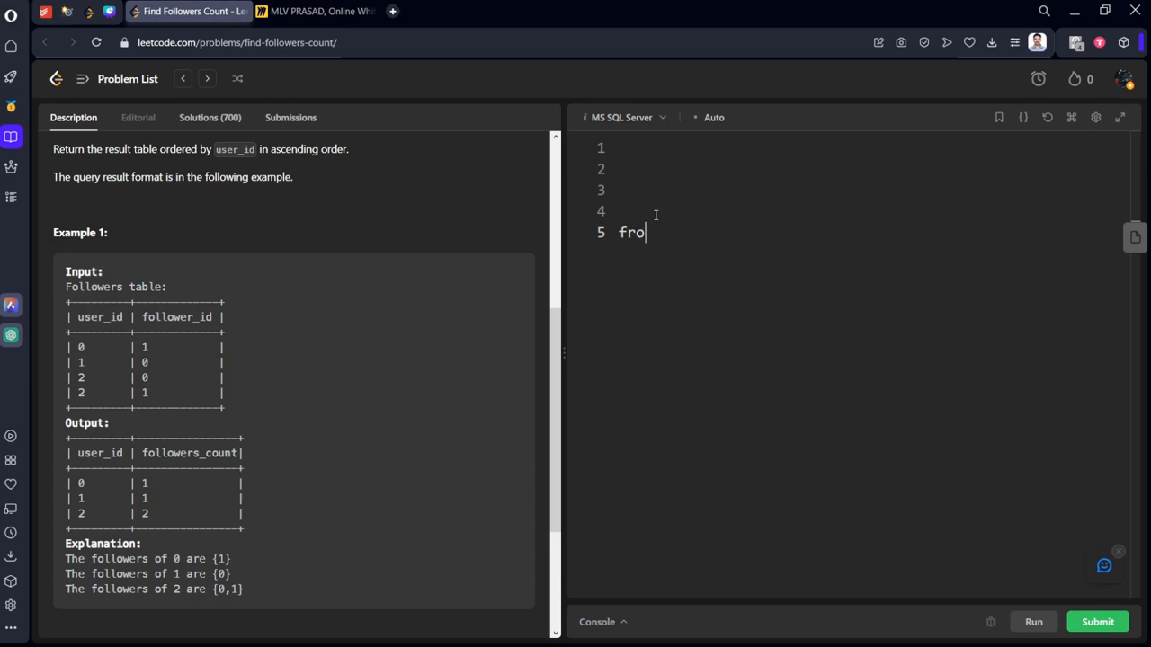
{"action": "type", "text": "m Followers"}
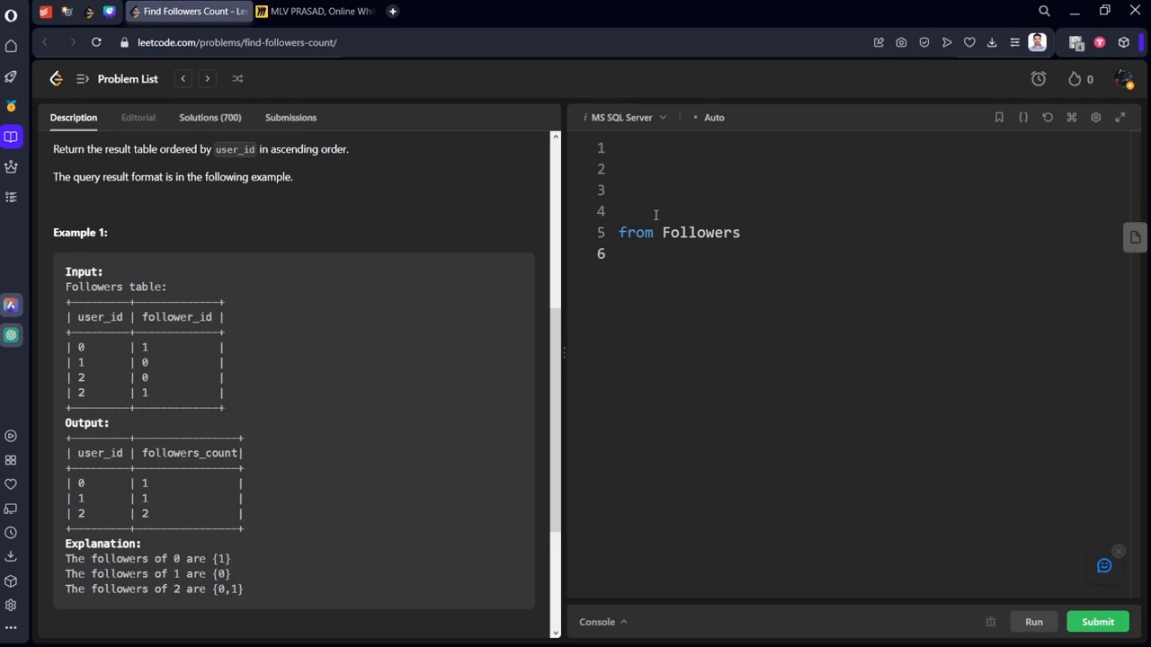
{"action": "type", "text": "group"}
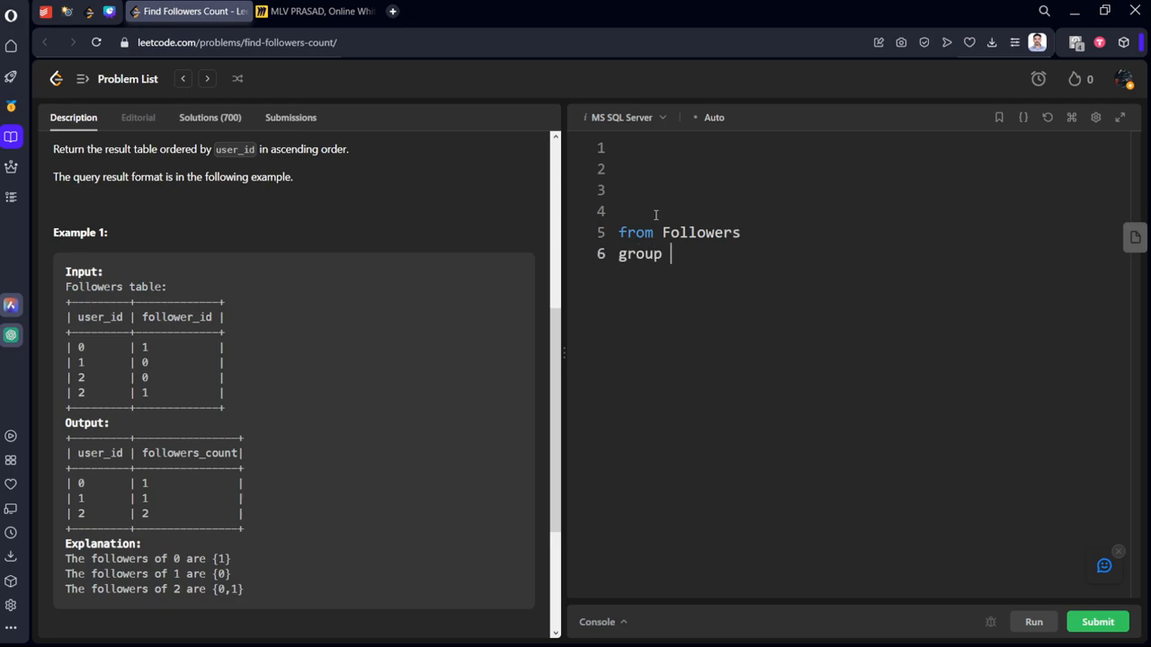
{"action": "type", "text": "by user"}
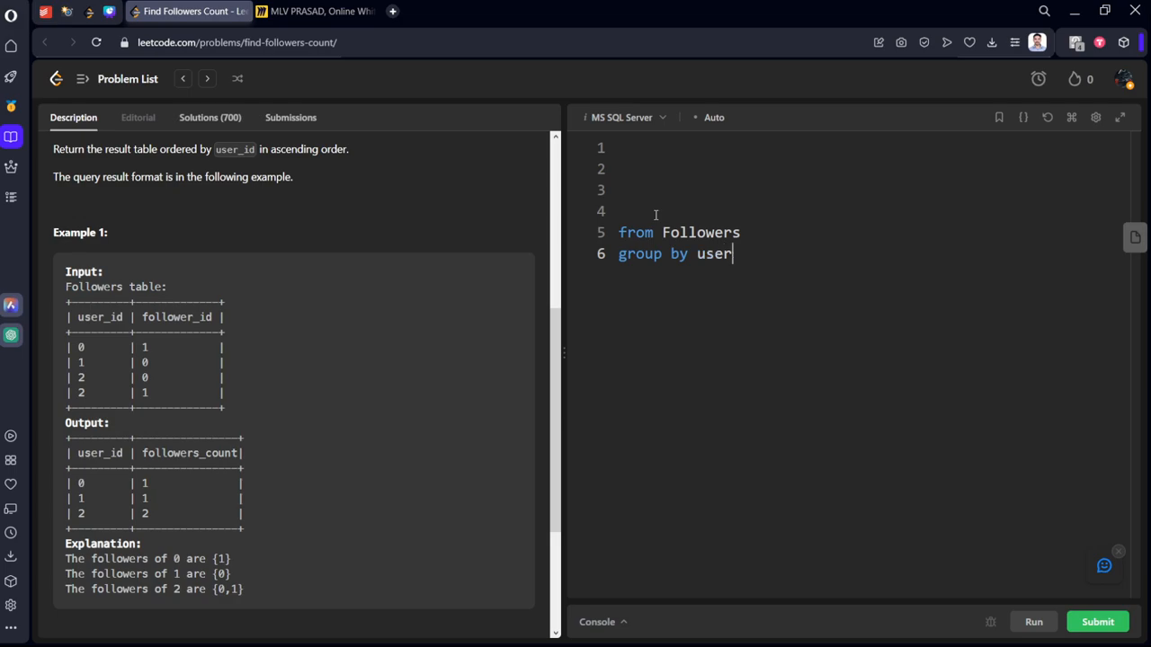
{"action": "type", "text": "_9"}
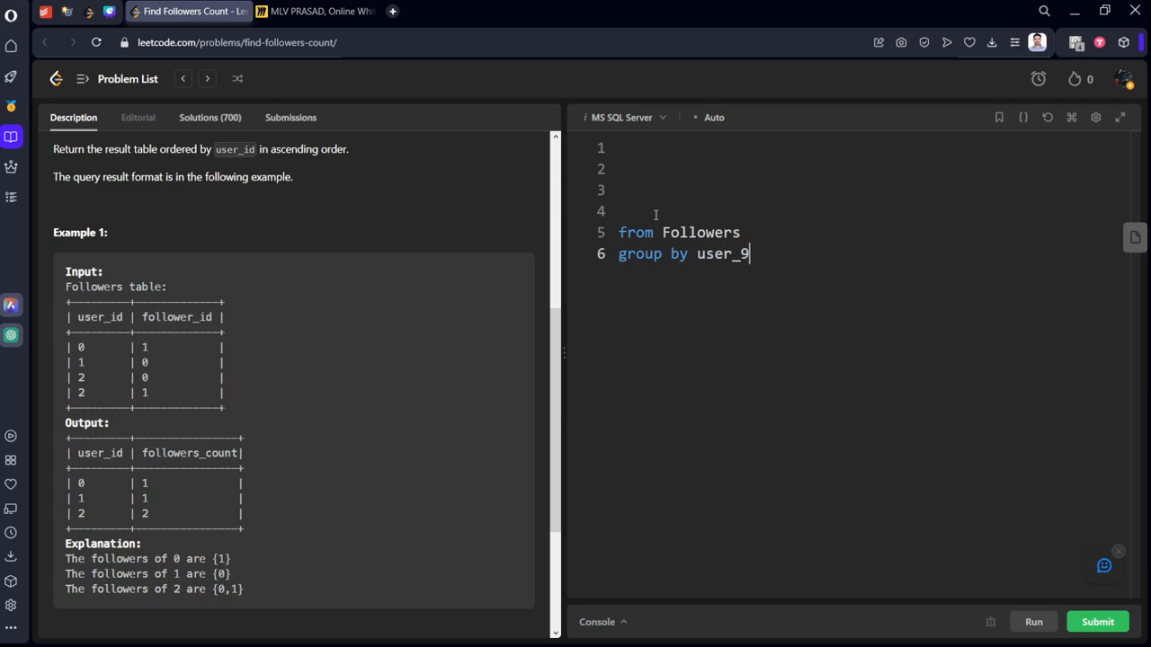
{"action": "type", "text": "id"}
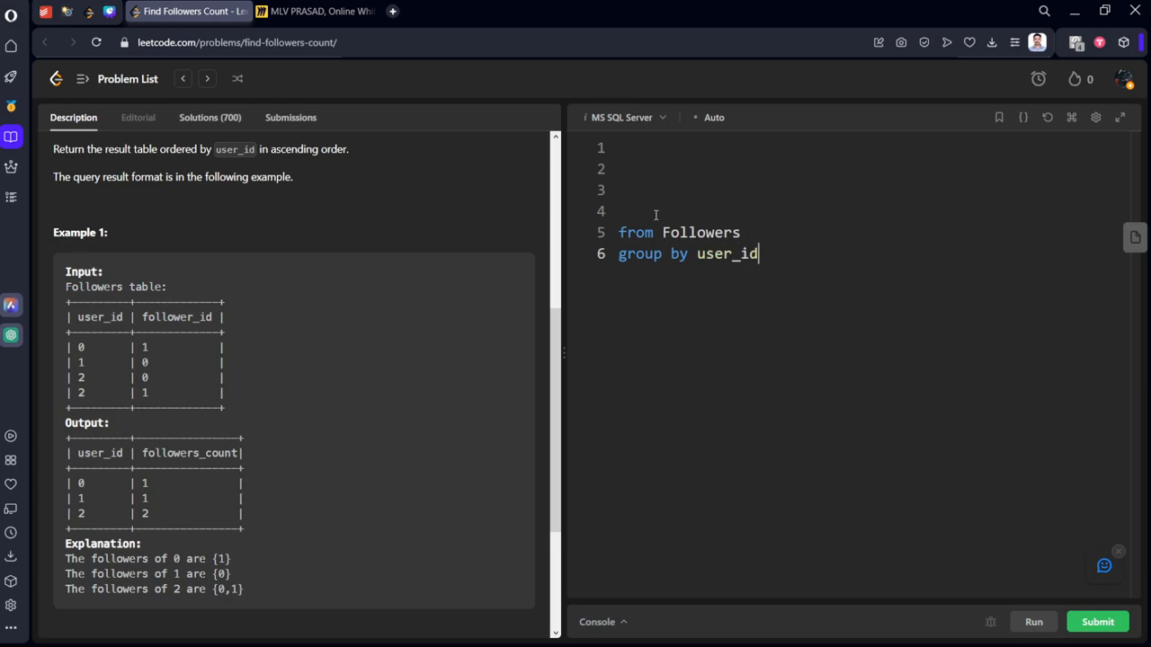
Complete SELECT user_id, COUNT(DISTINCT follower_id) AS followers_count ahead of FROM.
{"action": "type", "text": "s"}
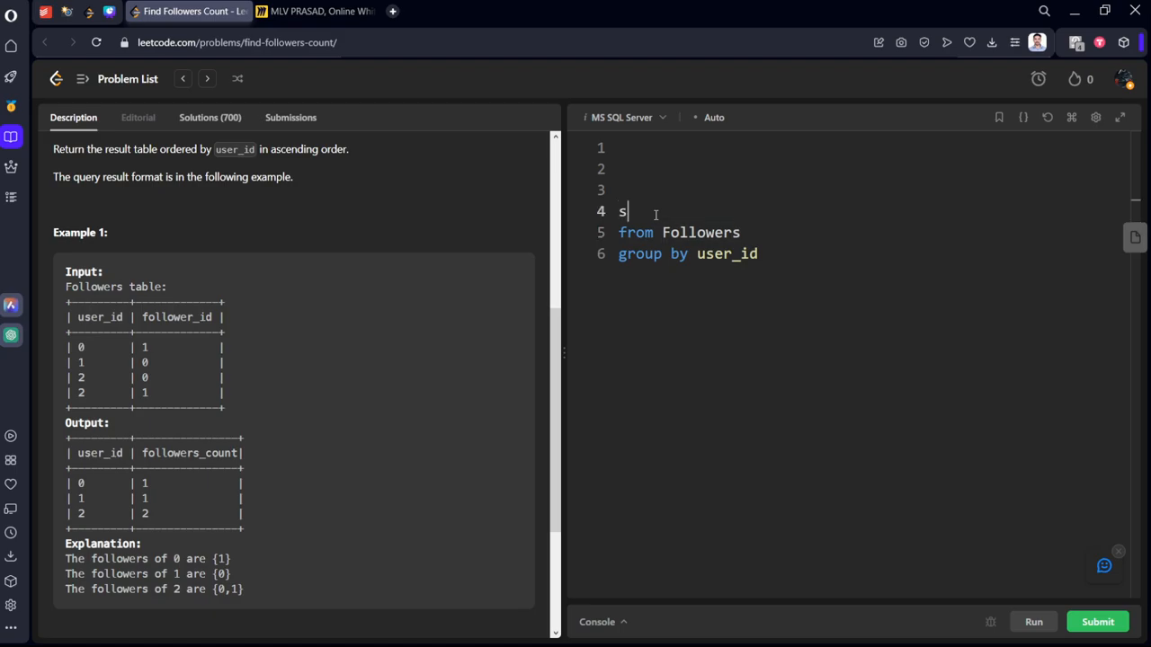
{"action": "type", "text": "elect"}
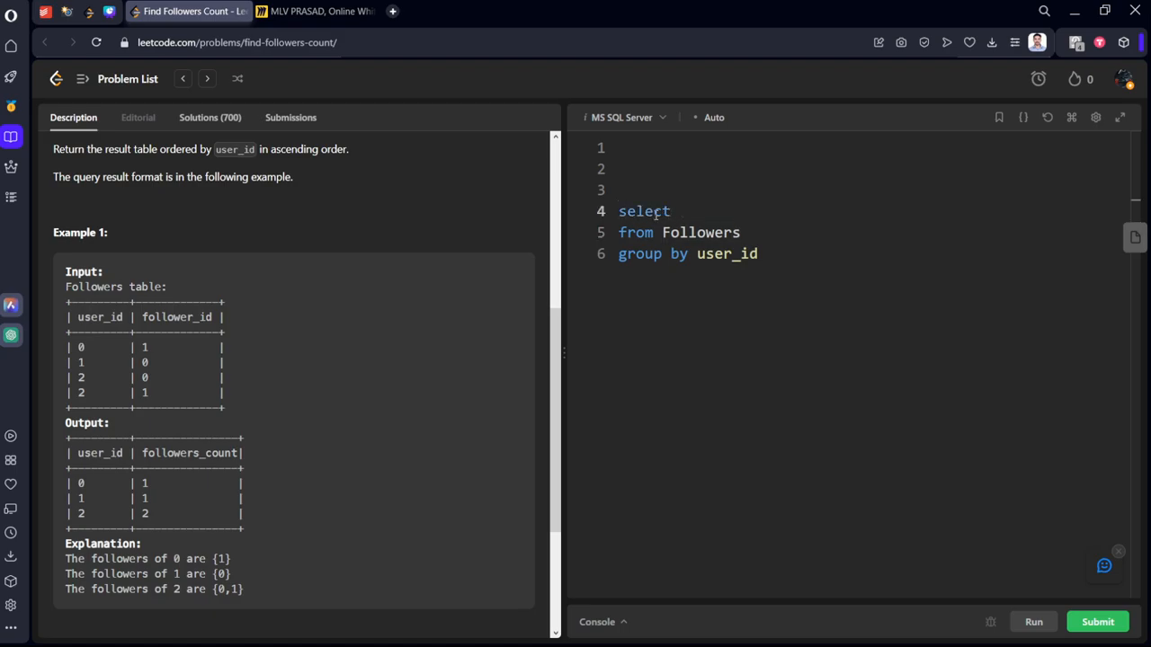
{"action": "type", "text": "user_id"}
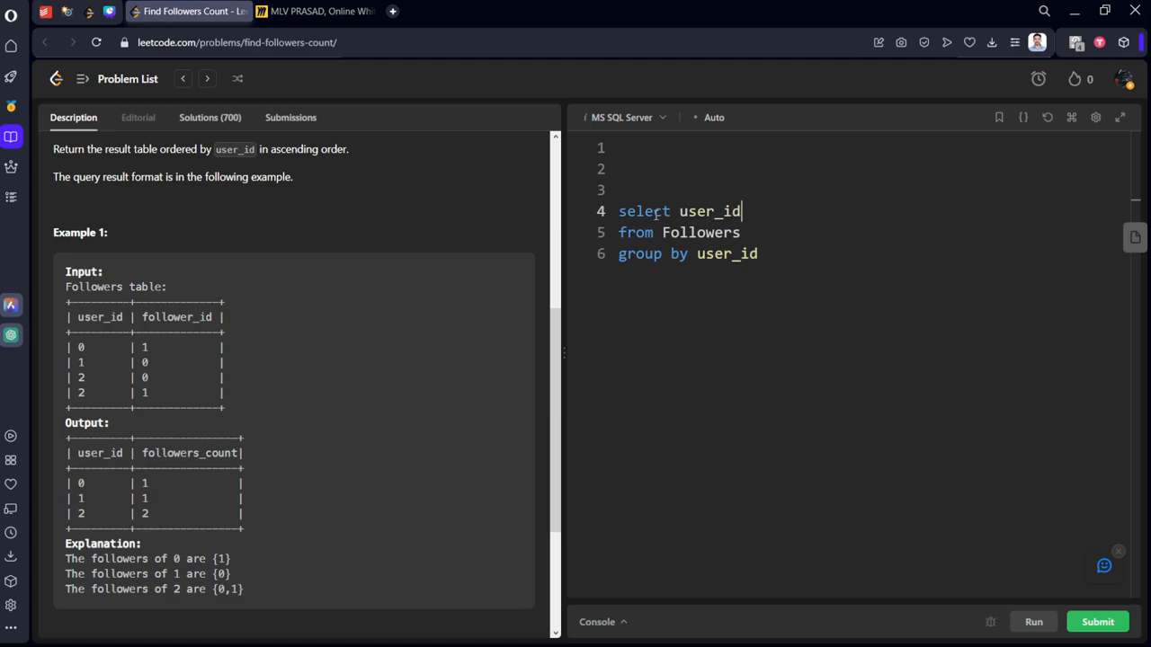
{"action": "type", "text": ", cou"}
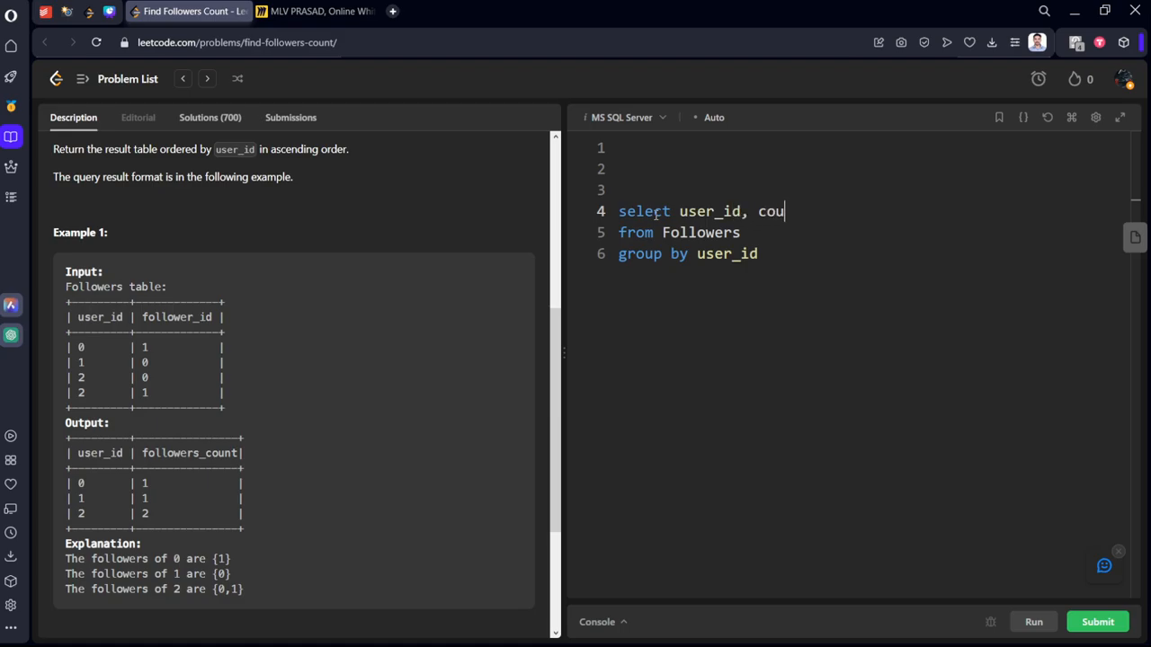
{"action": "type", "text": "nt(d"}
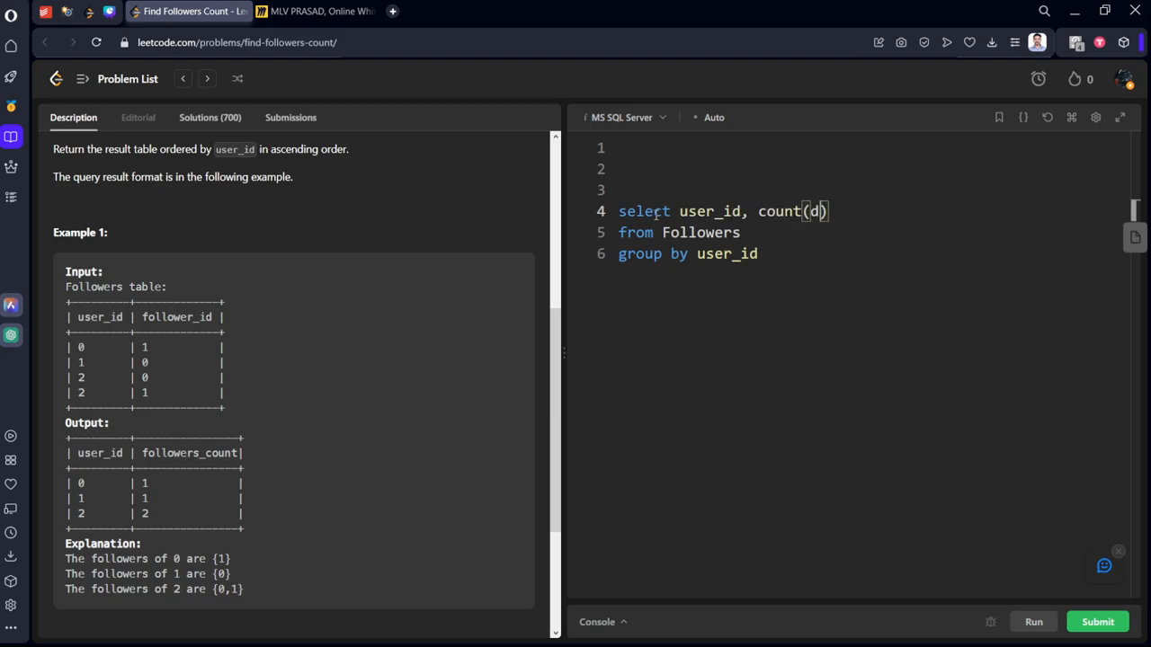
{"action": "type", "text": "istinct follower_id"}
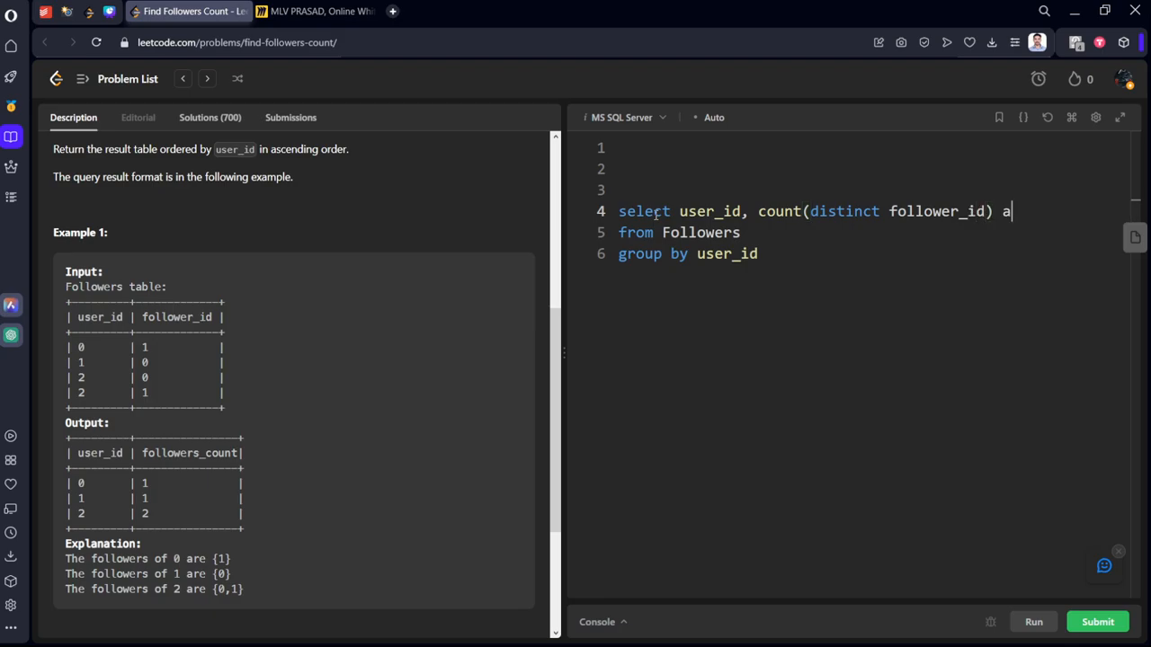
{"action": "type", "text": "s f"}
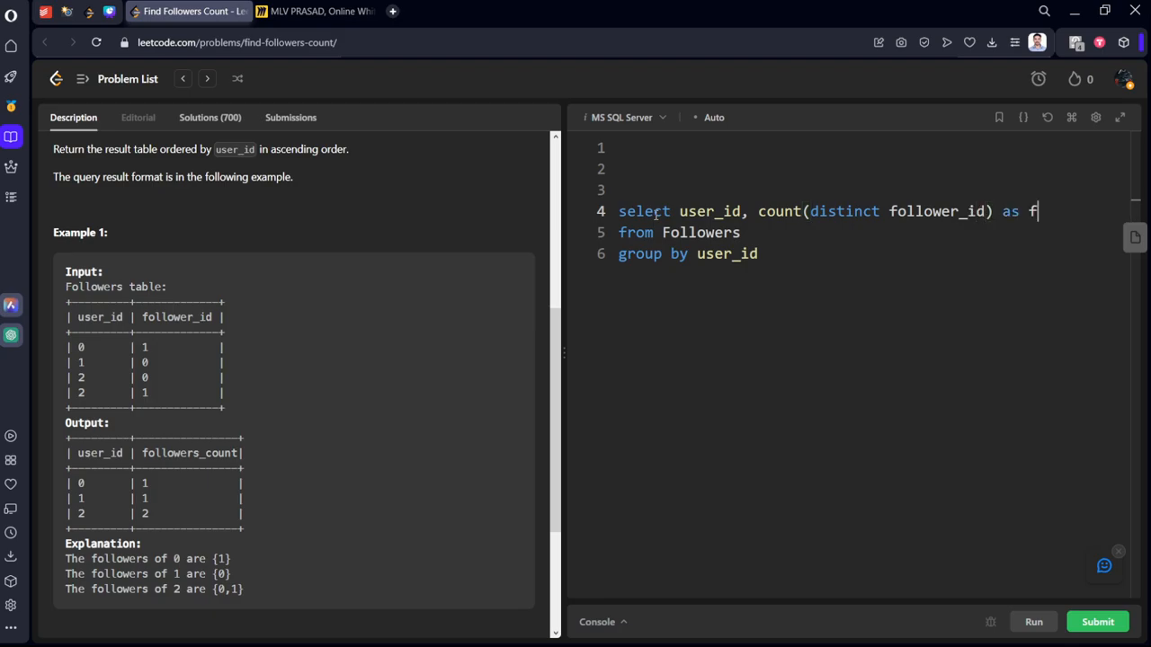
{"action": "type", "text": "ollowers"}
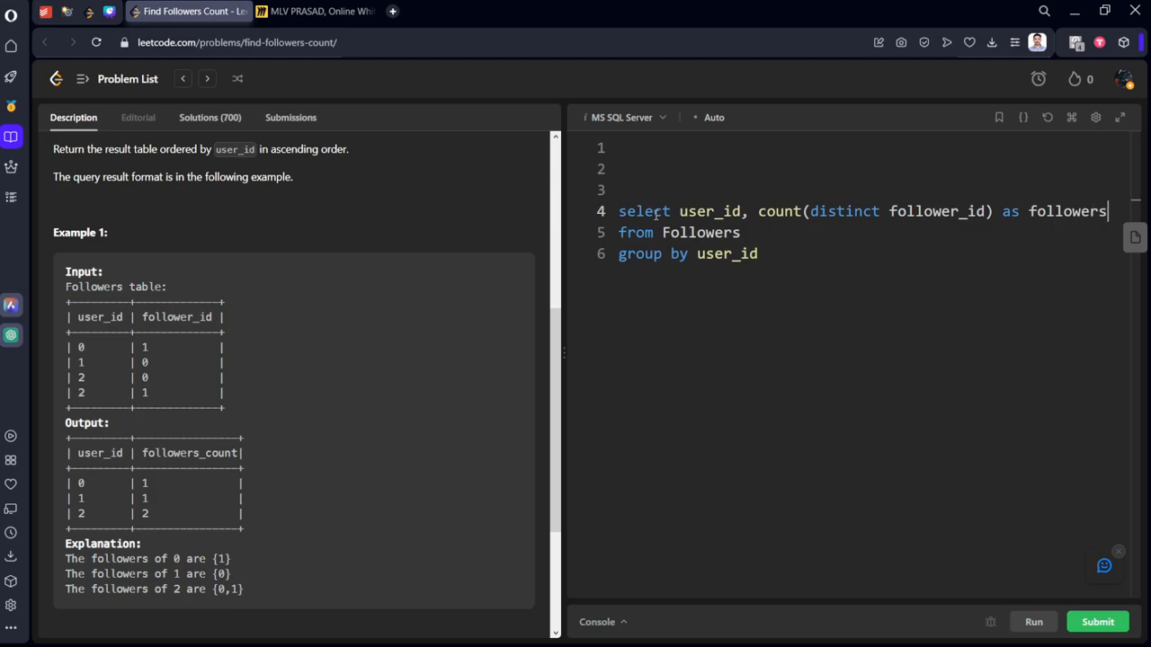
{"action": "double_click", "coordinate": [188, 453]}
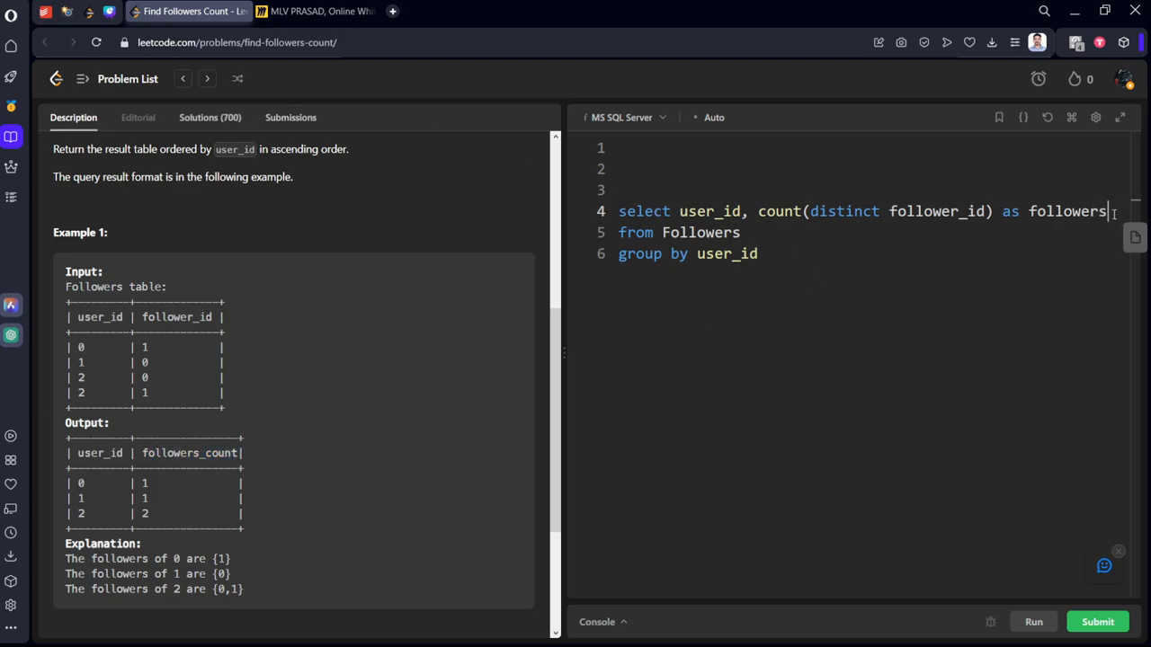
{"action": "type", "text": "_count"}
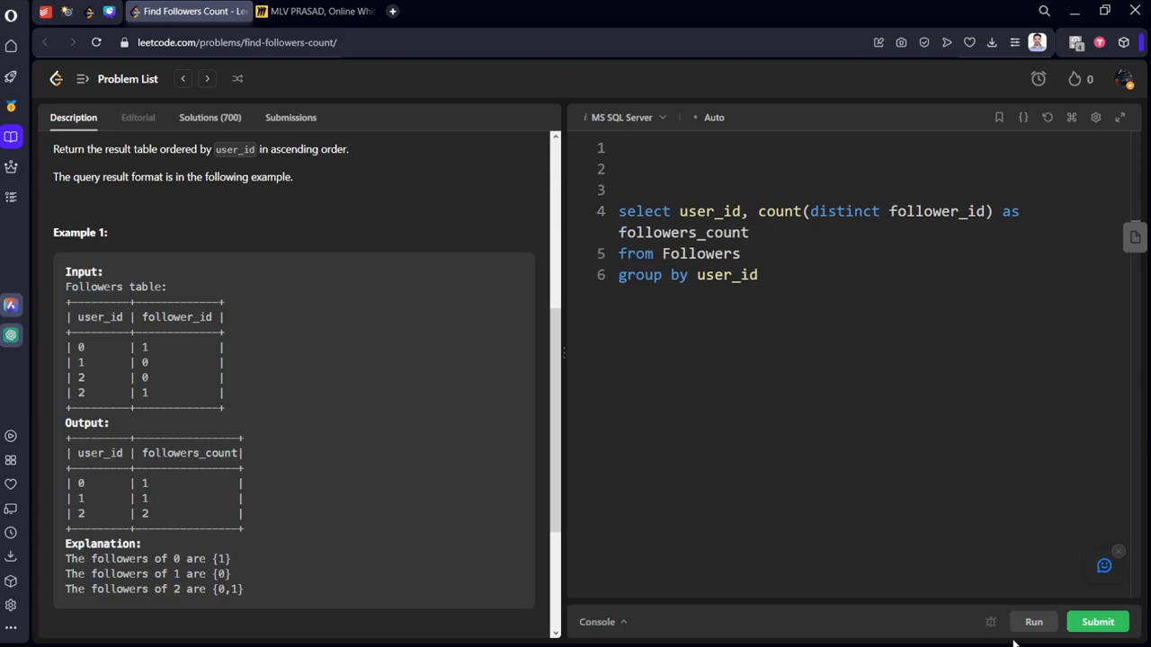
Run the query on example Case 1, then submit it for an Accepted 1716 ms result.
{"action": "left_click", "coordinate": [1038, 623]}
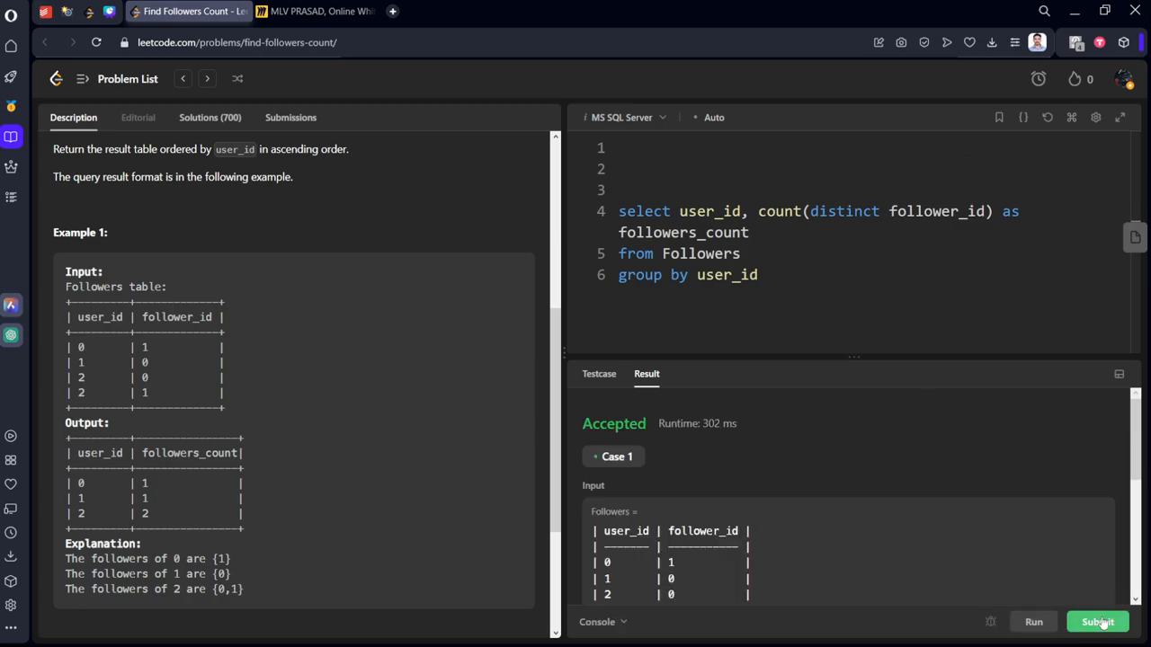
{"action": "left_click", "coordinate": [1099, 623]}
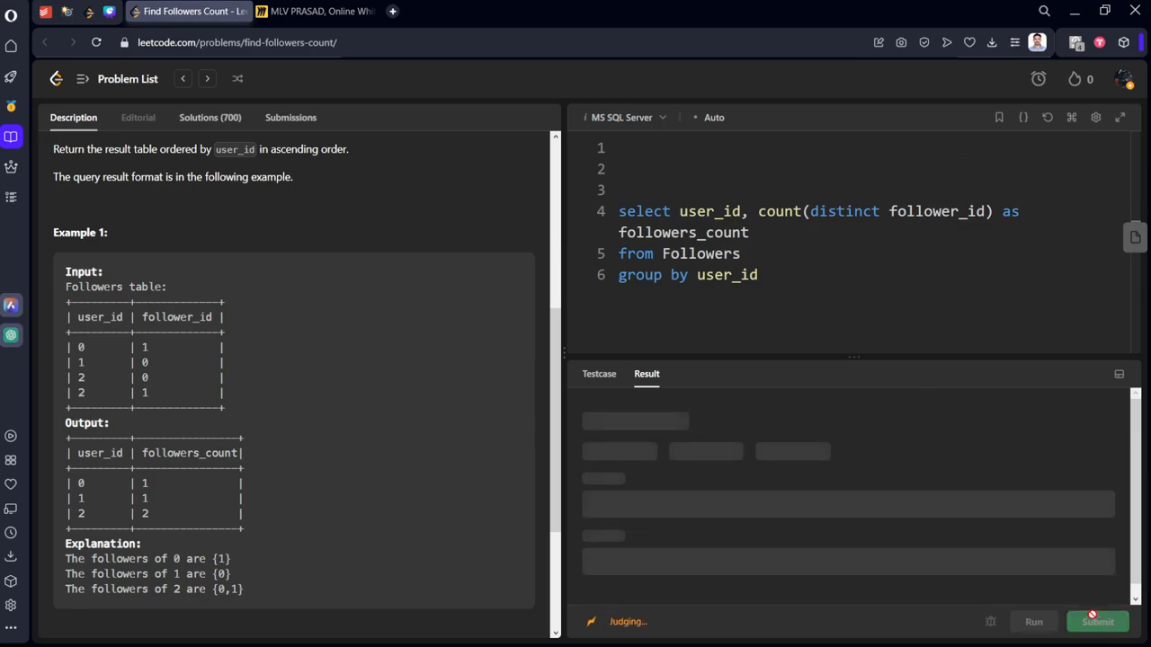
{"action": "left_click", "coordinate": [1097, 622]}
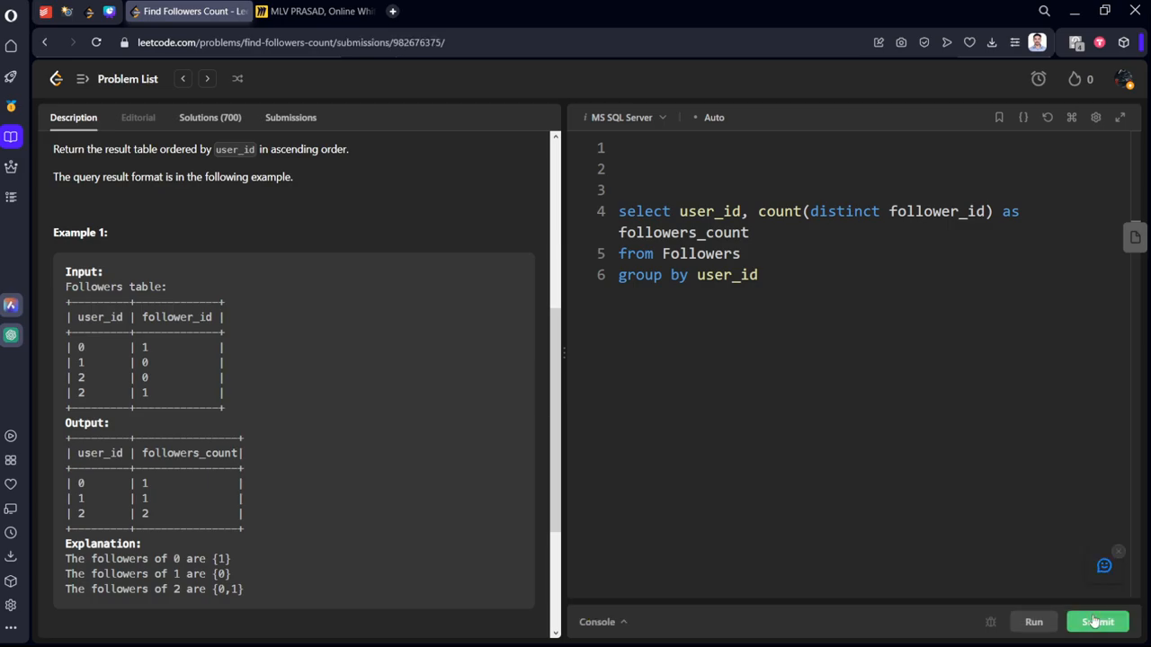
{"action": "left_click", "coordinate": [1100, 621]}
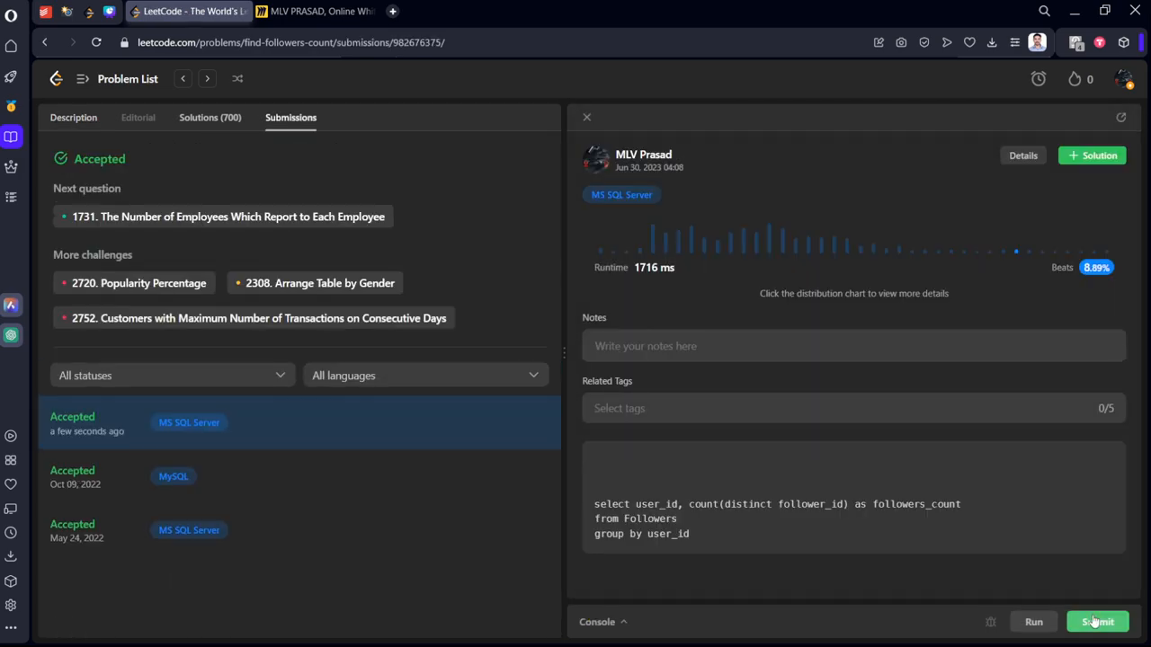